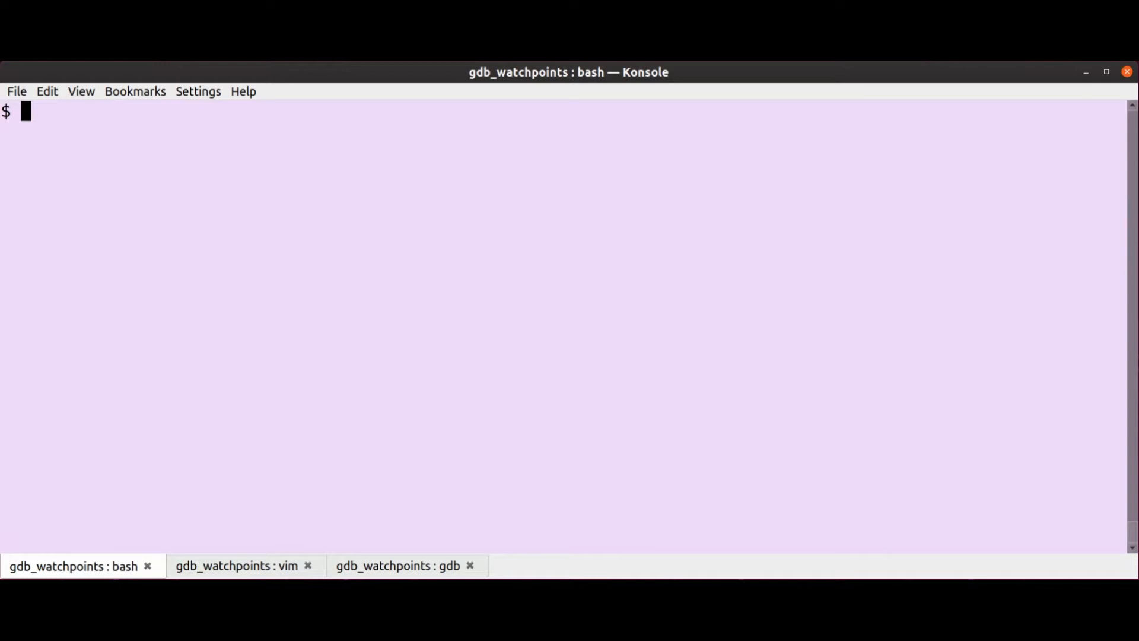
Step: Launch GDB quietly on a.out and start it, pausing at main, line 64 of sqroot.c
type("gdb")
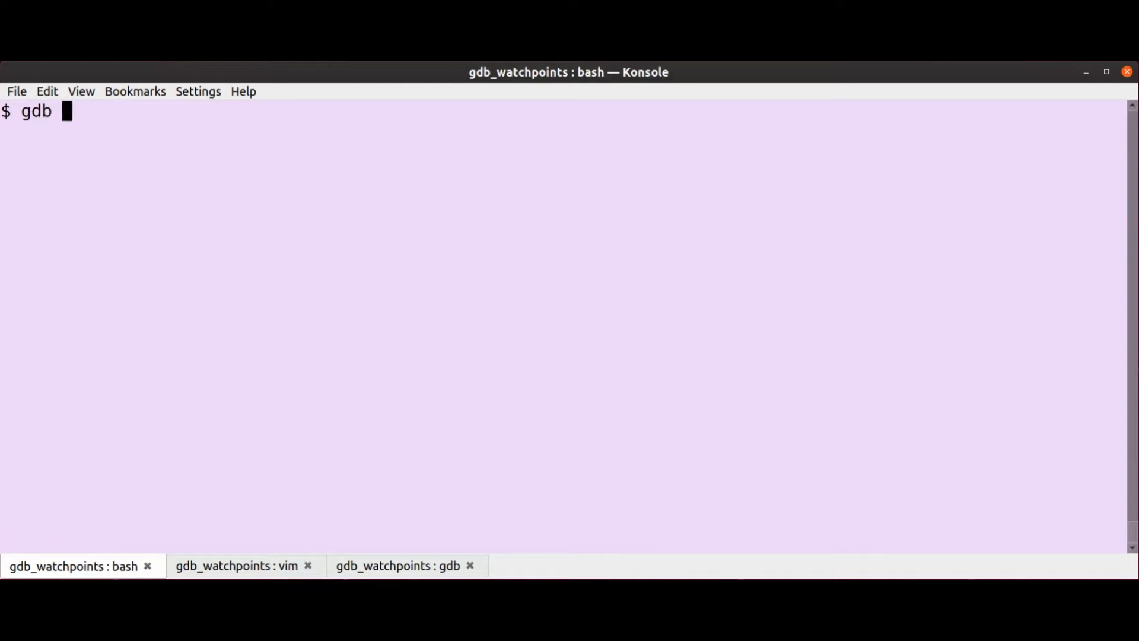
type("-q a.out")
type("start")
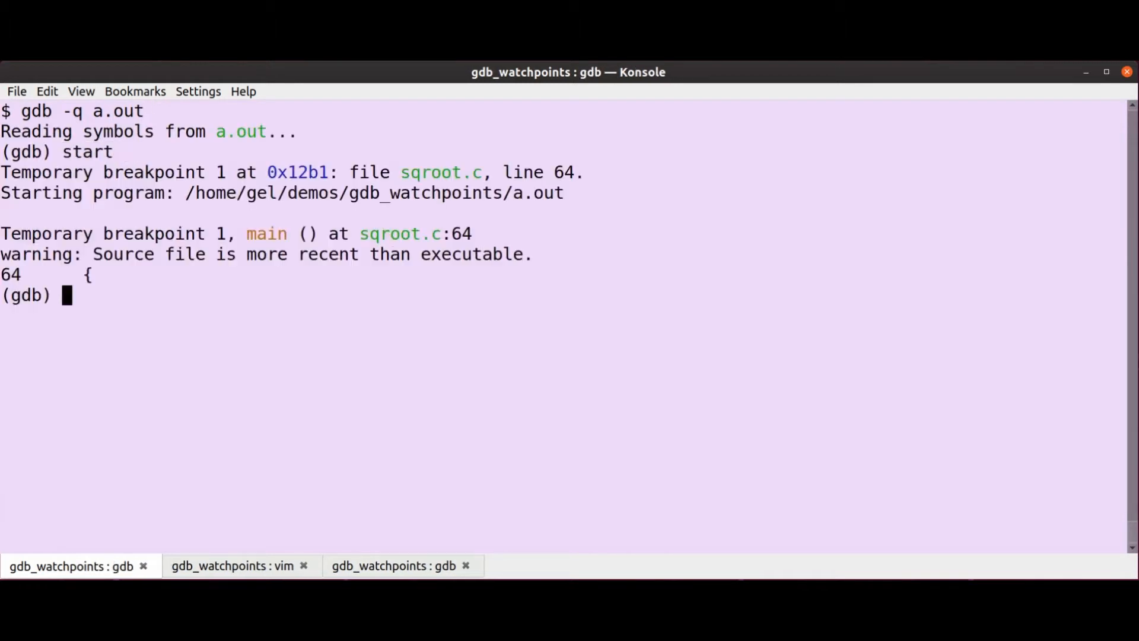
Step: Define hook-next to echo 'HERE COMES A NEXT'
type("define")
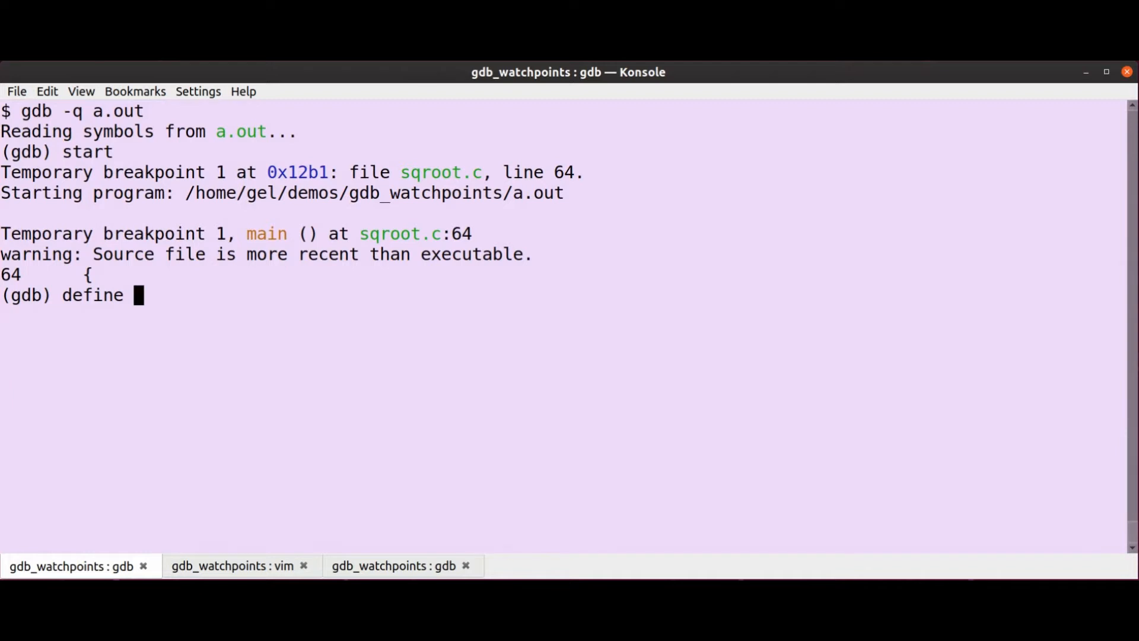
type("h")
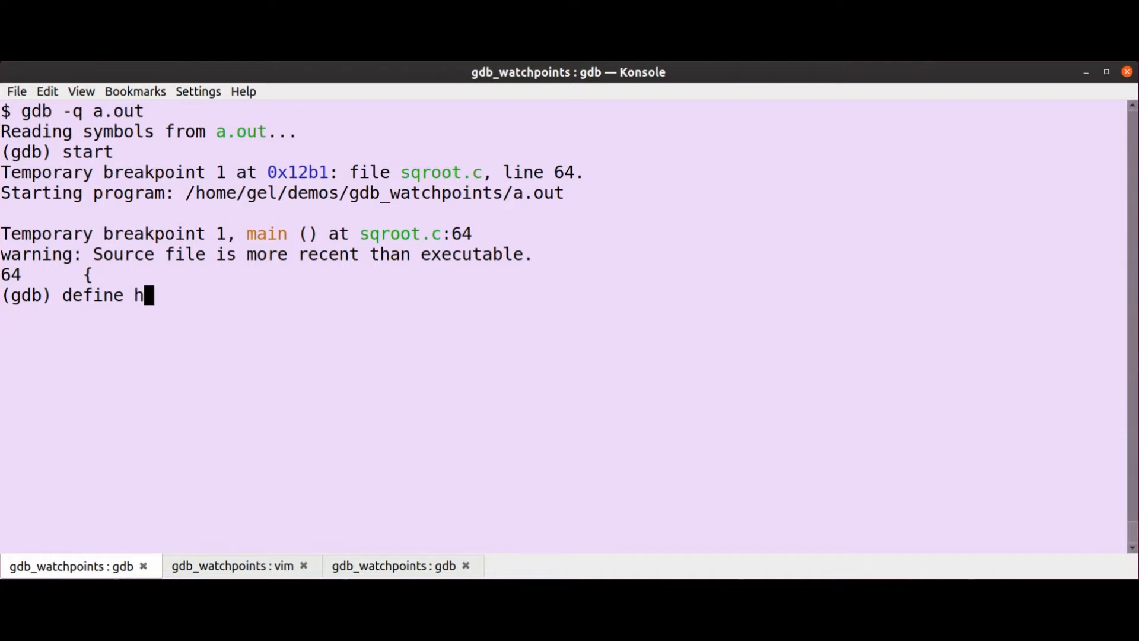
type("ook-next")
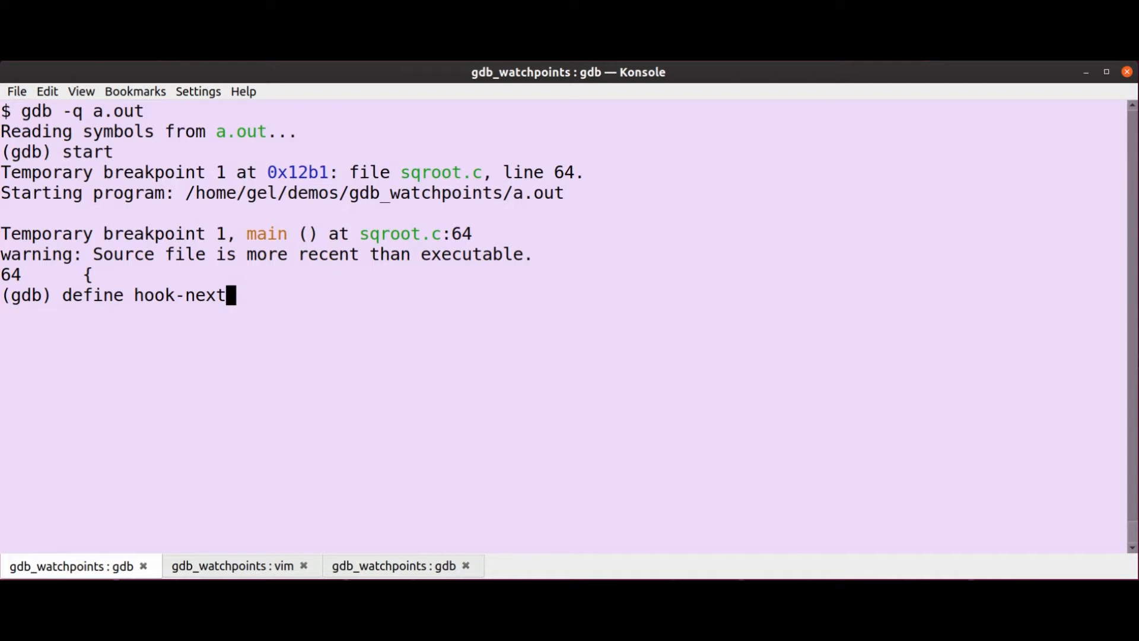
type("echo HERE COMES A NEXT")
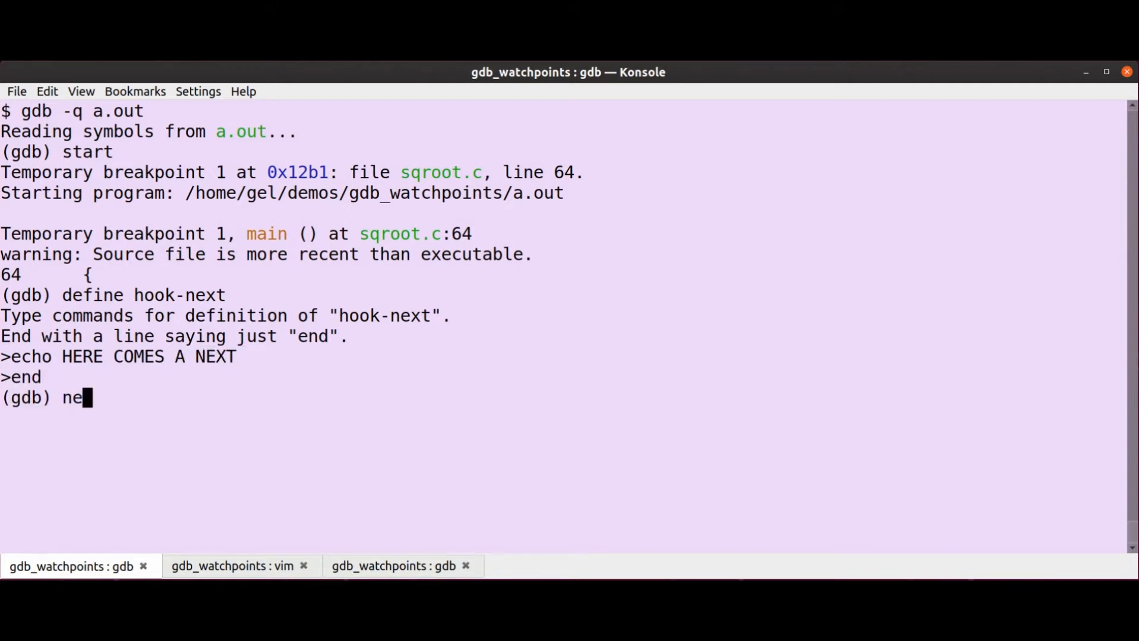
Step: Step twice to line 70, with the hook message printing each time
key("Return")
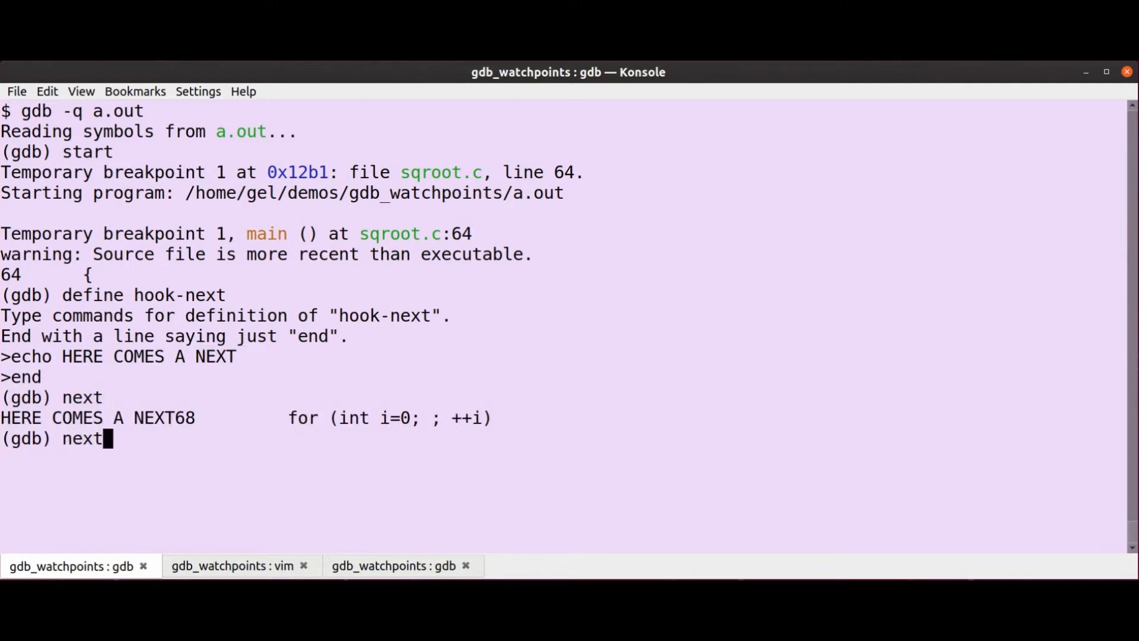
key("Return")
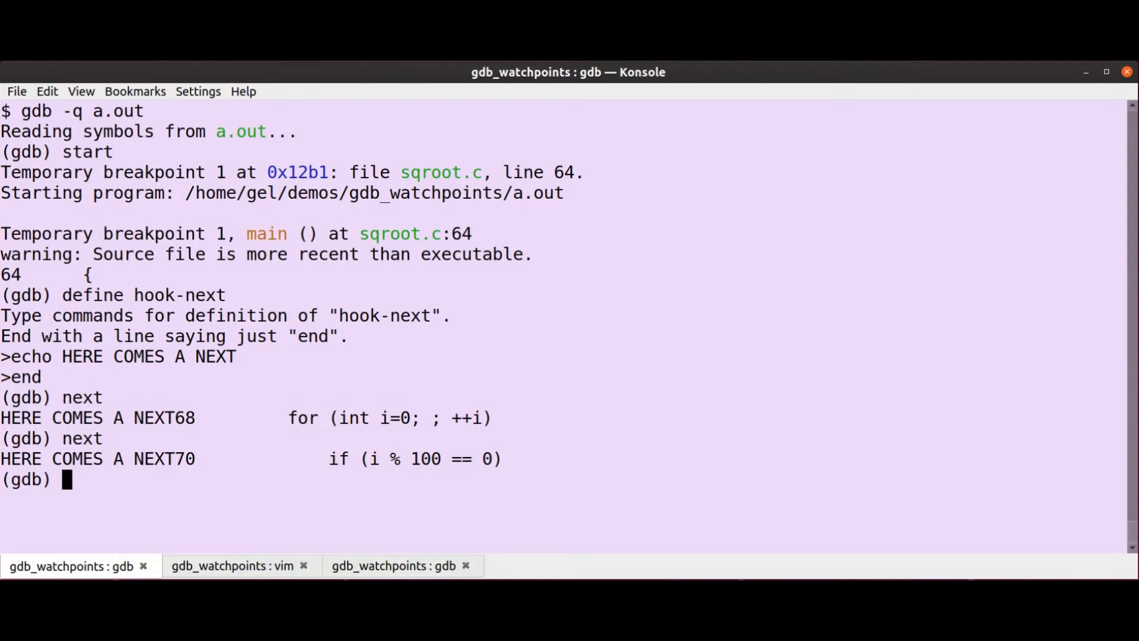
type("define hookpo")
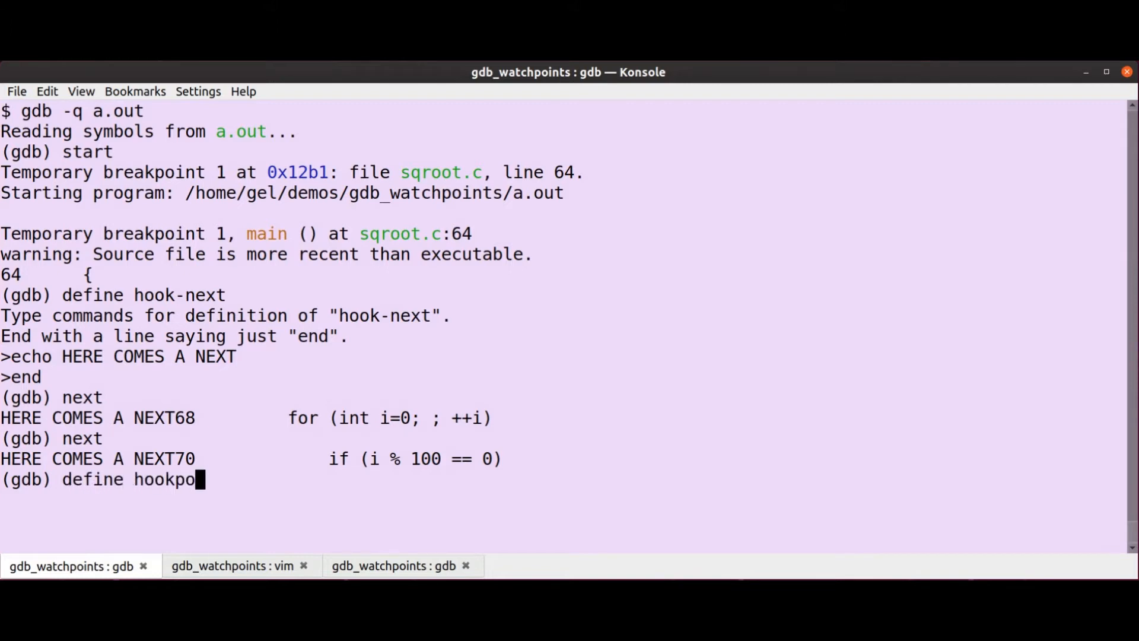
Step: Define hookpost-next echoing 'DONE THE NEXT' and step twice to line 75
type("st-next")
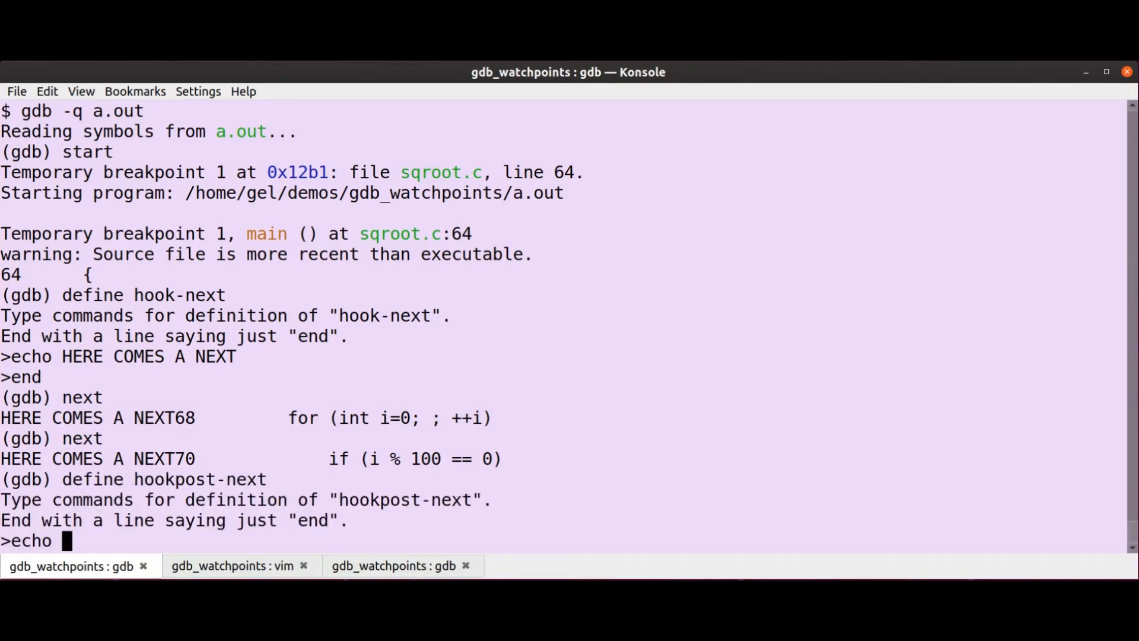
type("DONE TJH")
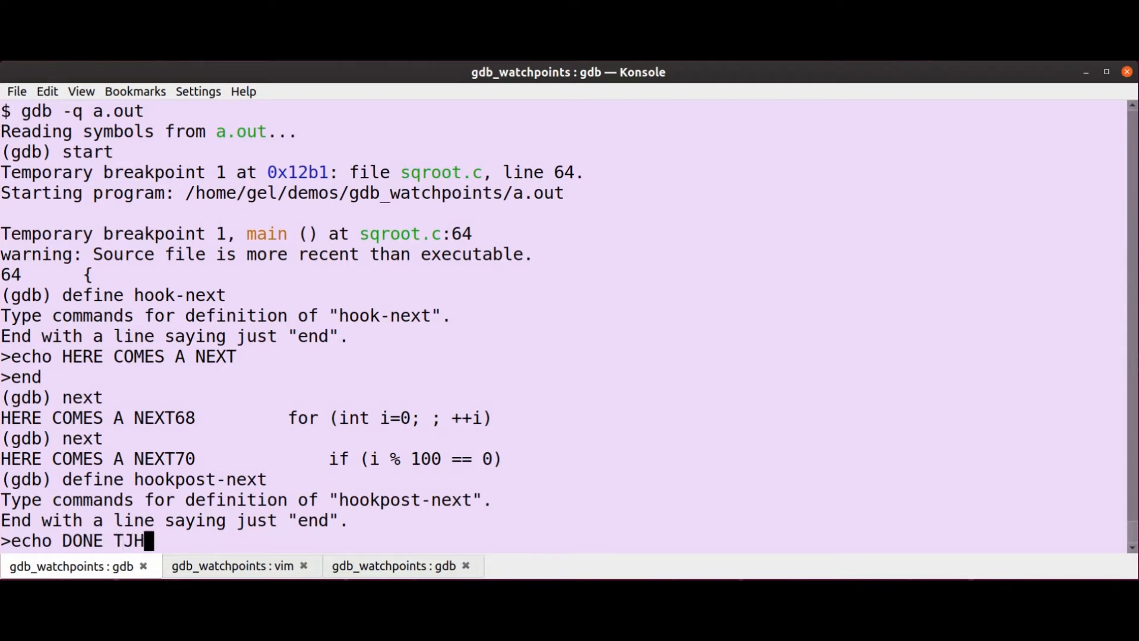
key("BackSpace")
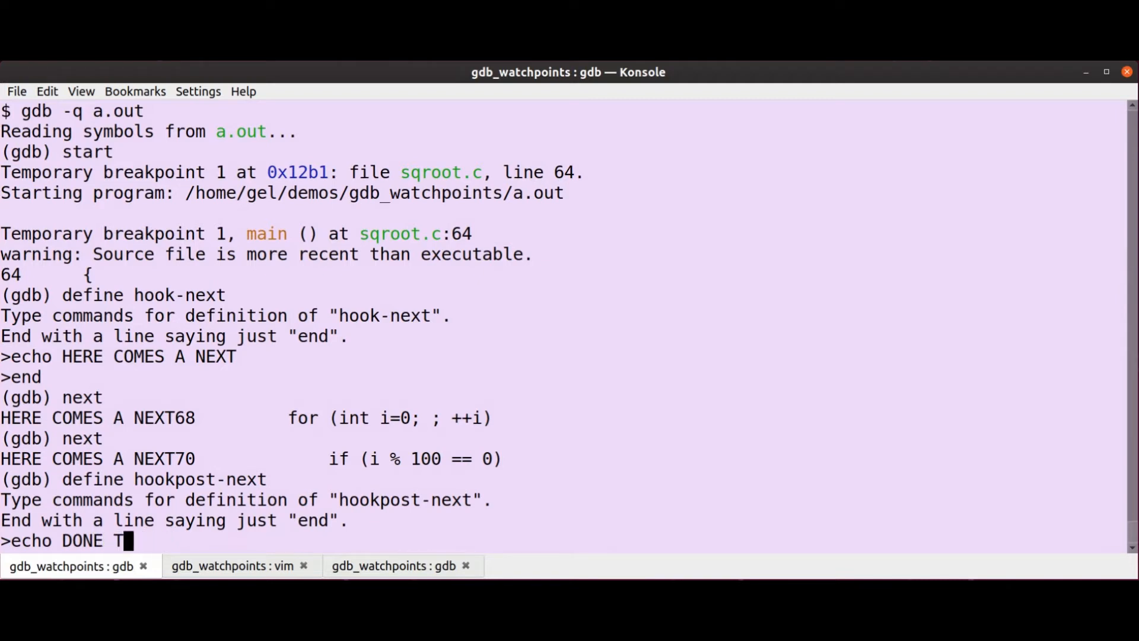
type("HE NEXT")
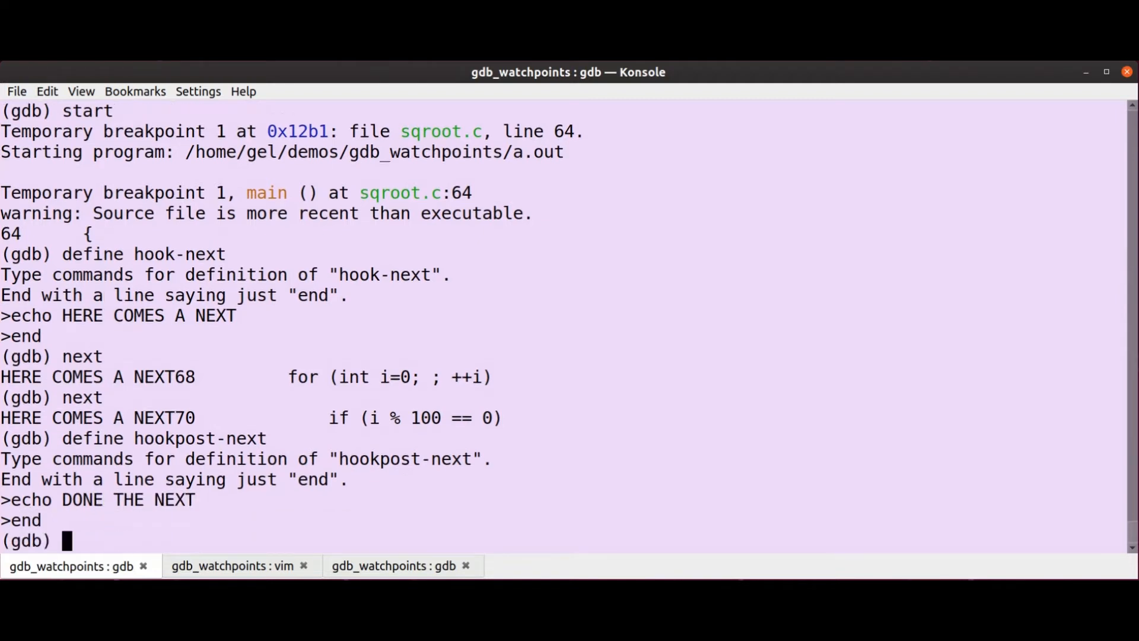
type("next")
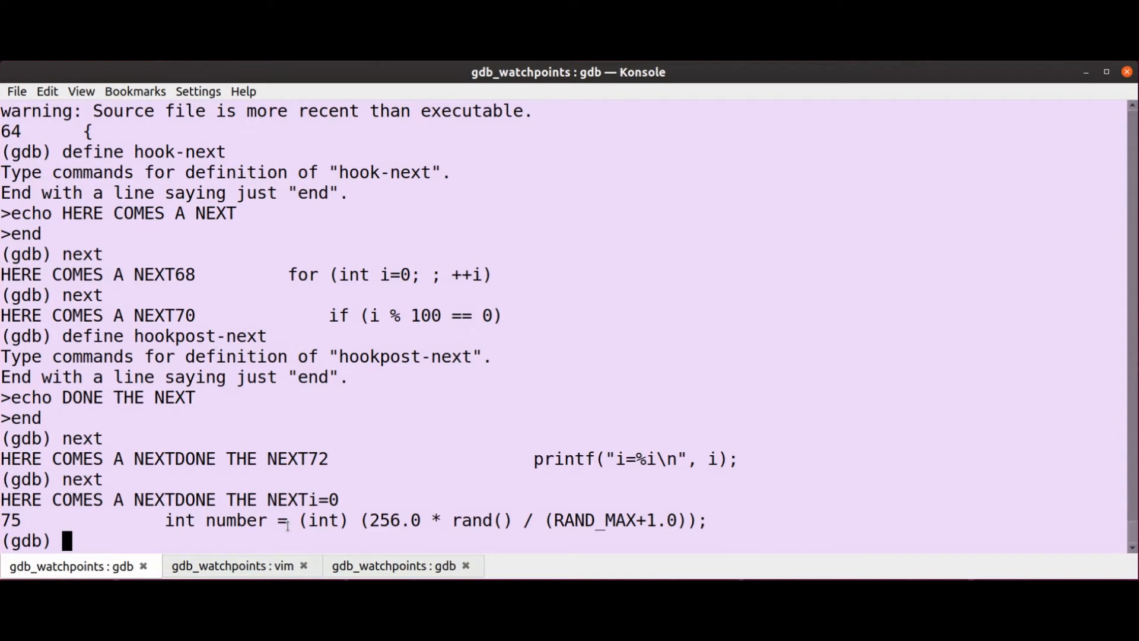
mouse_move(286, 525)
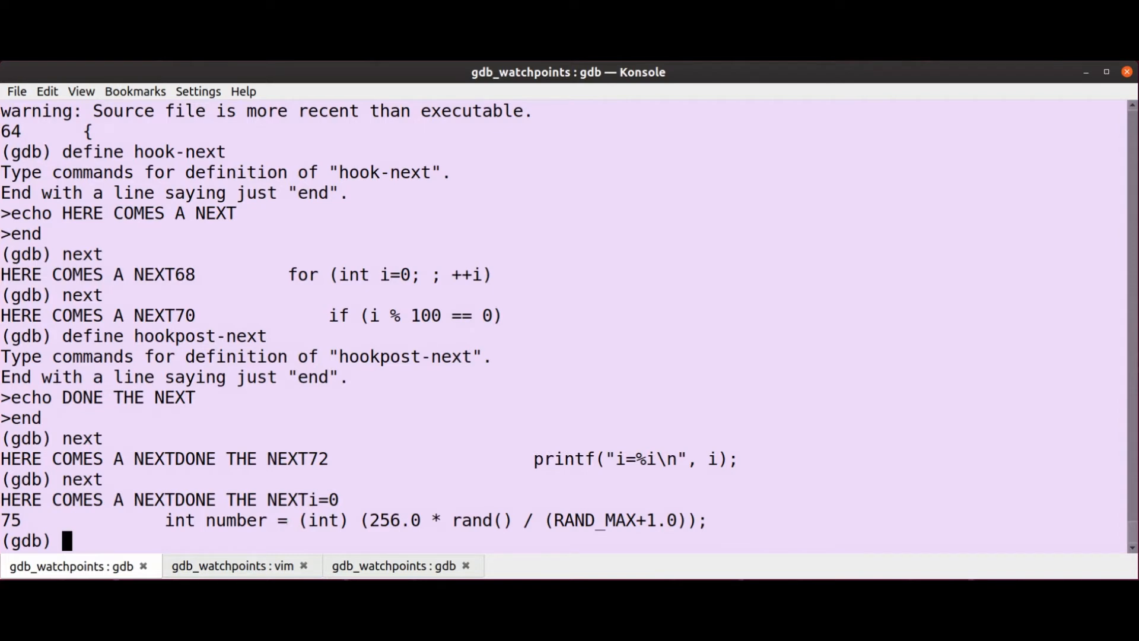
Step: Define hook-stop running bt, step to line 76, then view gdb.events.stop.disconnect help
type("define hook-stop")
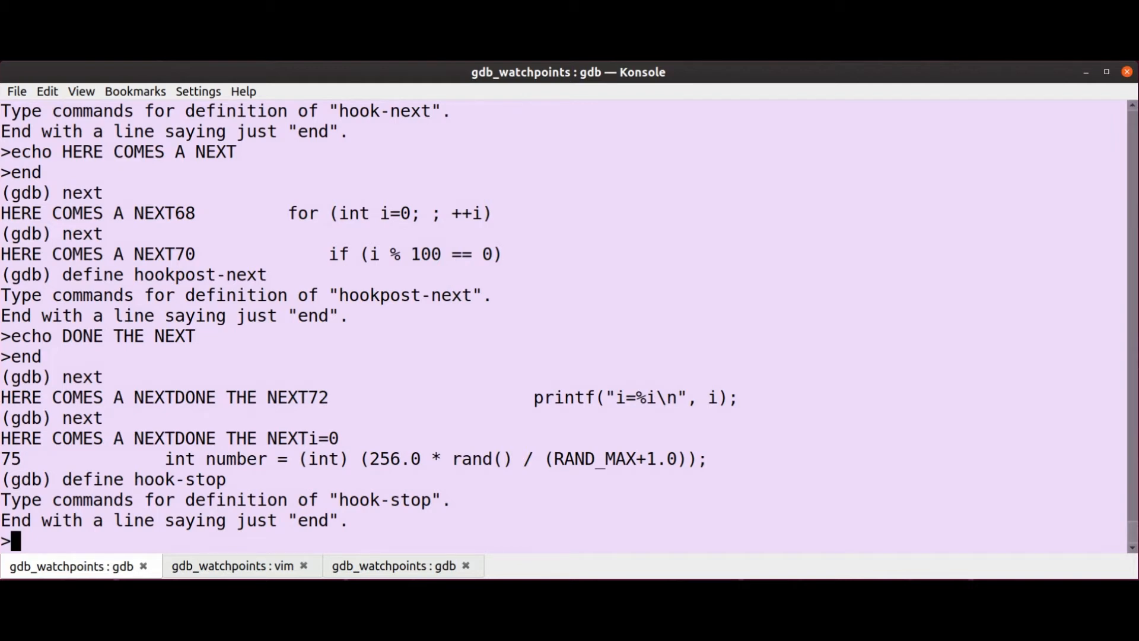
type("bt")
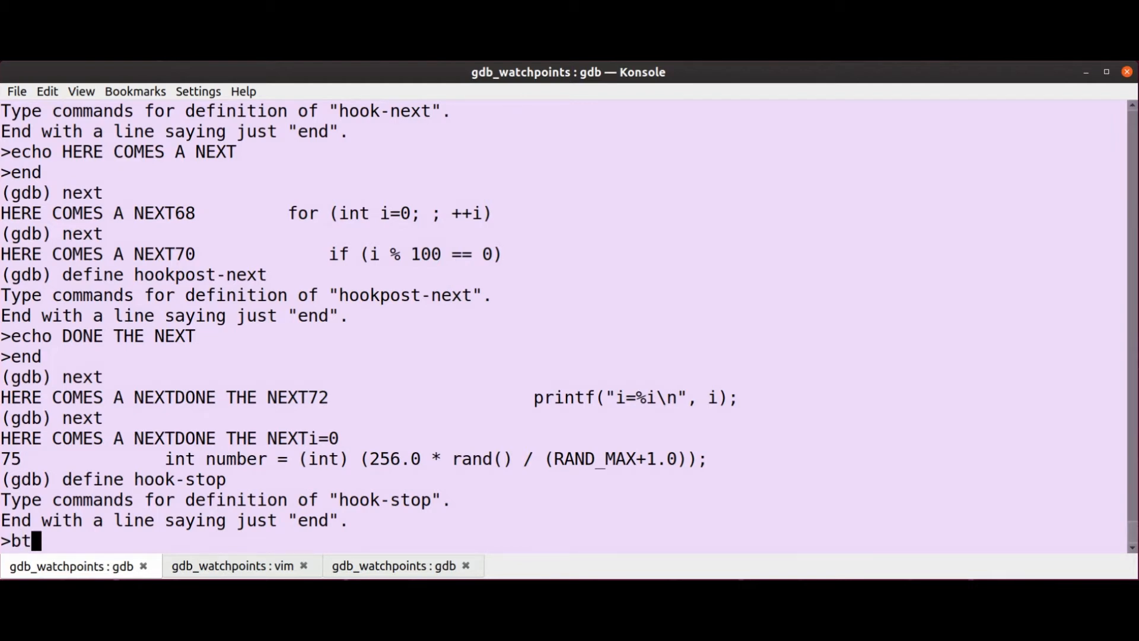
type("end")
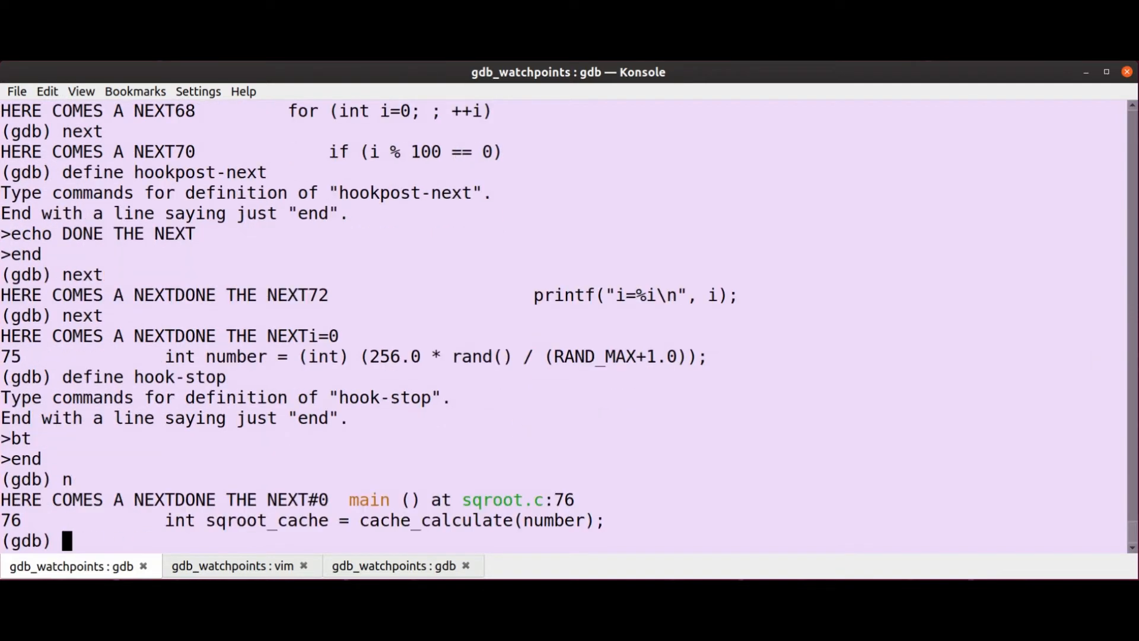
type("s")
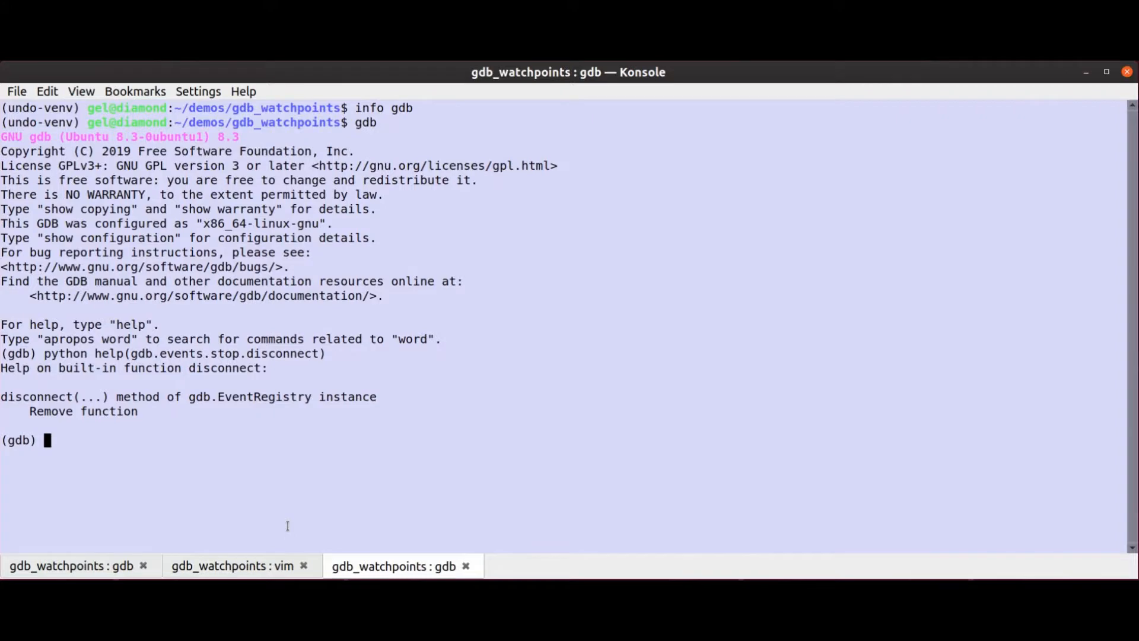
Step: In Vim's stop.py, write a foo() function that prints 'BEFORE THE PROMPT'
left_click(231, 567)
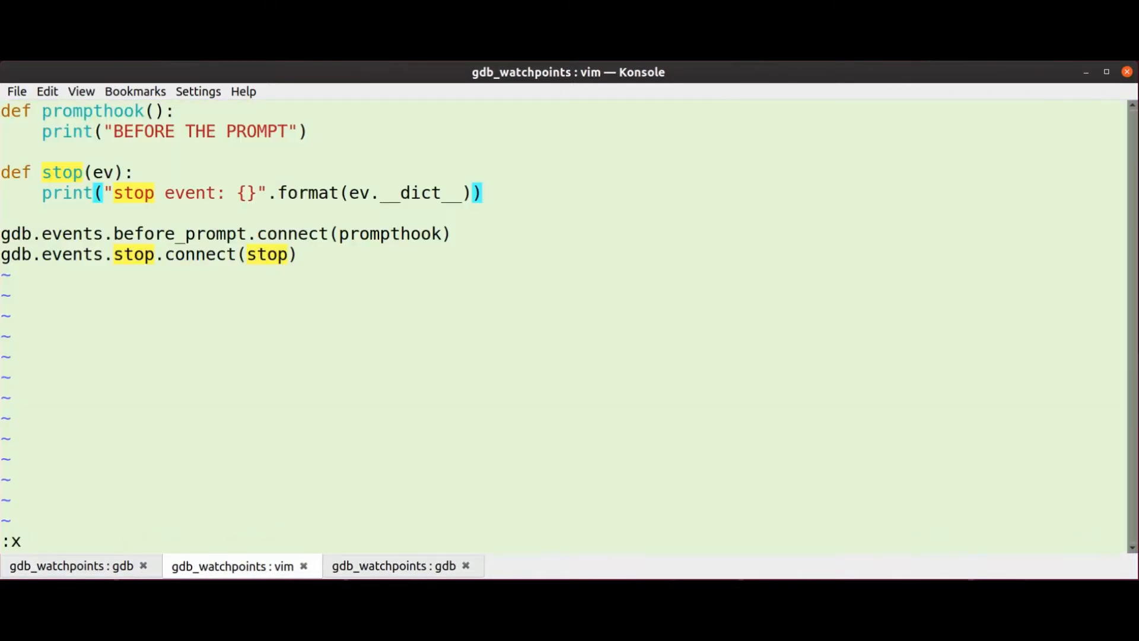
key("Return")
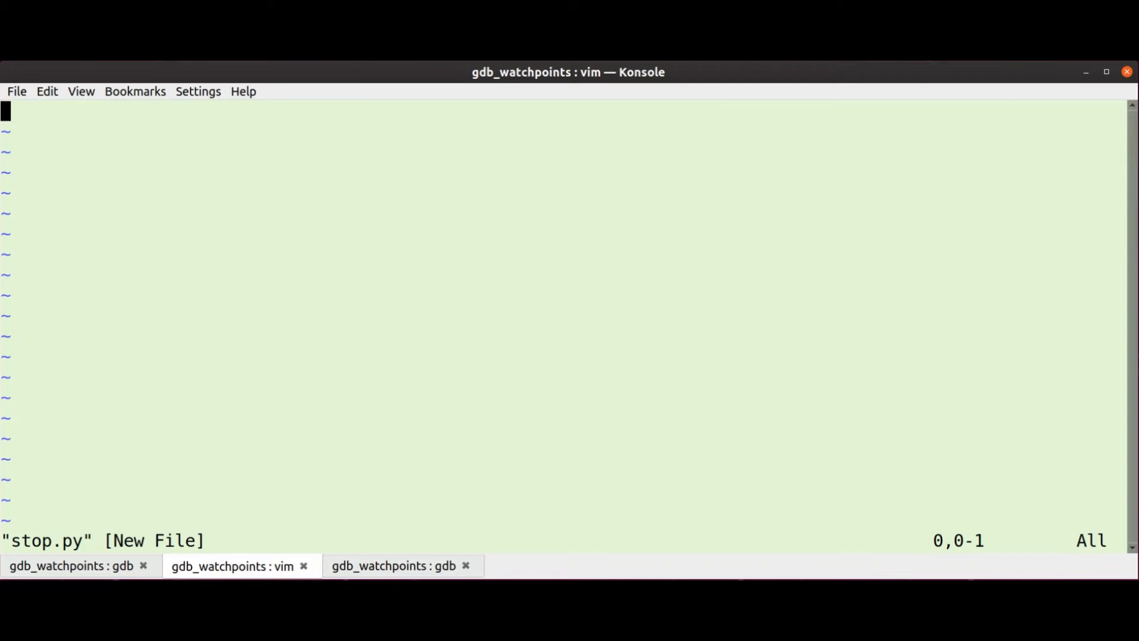
key("i")
type("def ")
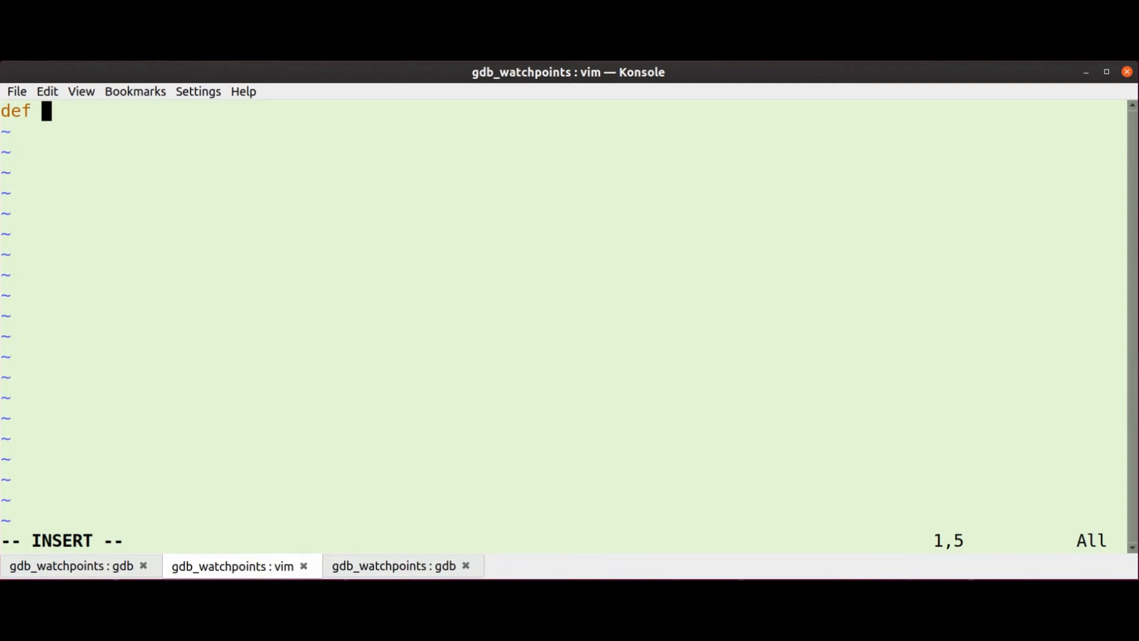
type("foo()L")
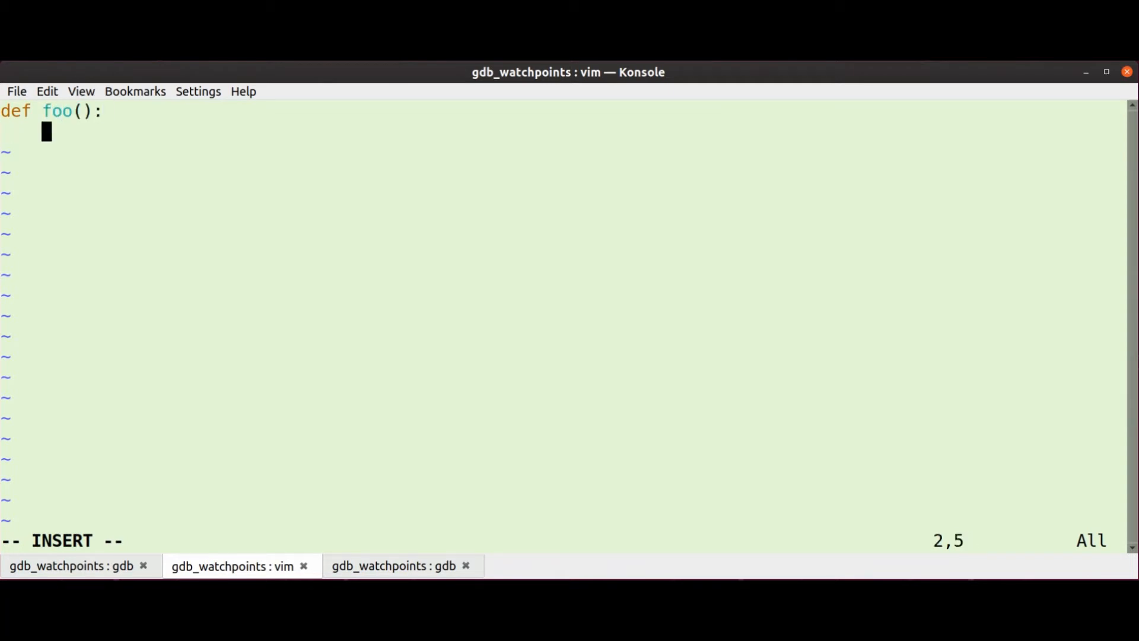
type("print(\"")
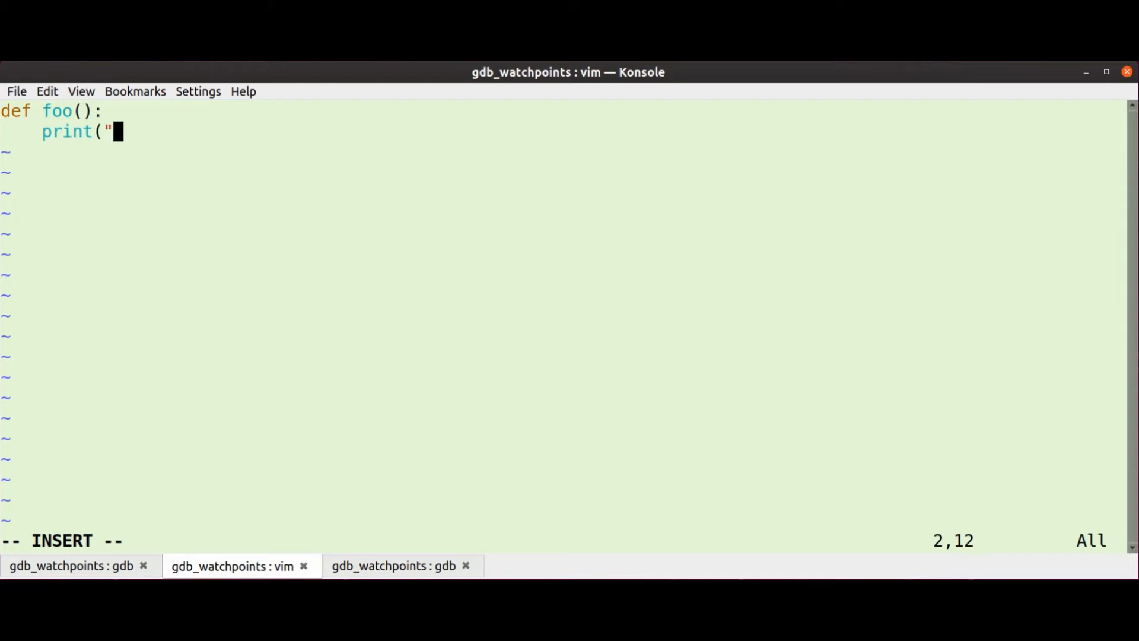
type("BEFORE THE")
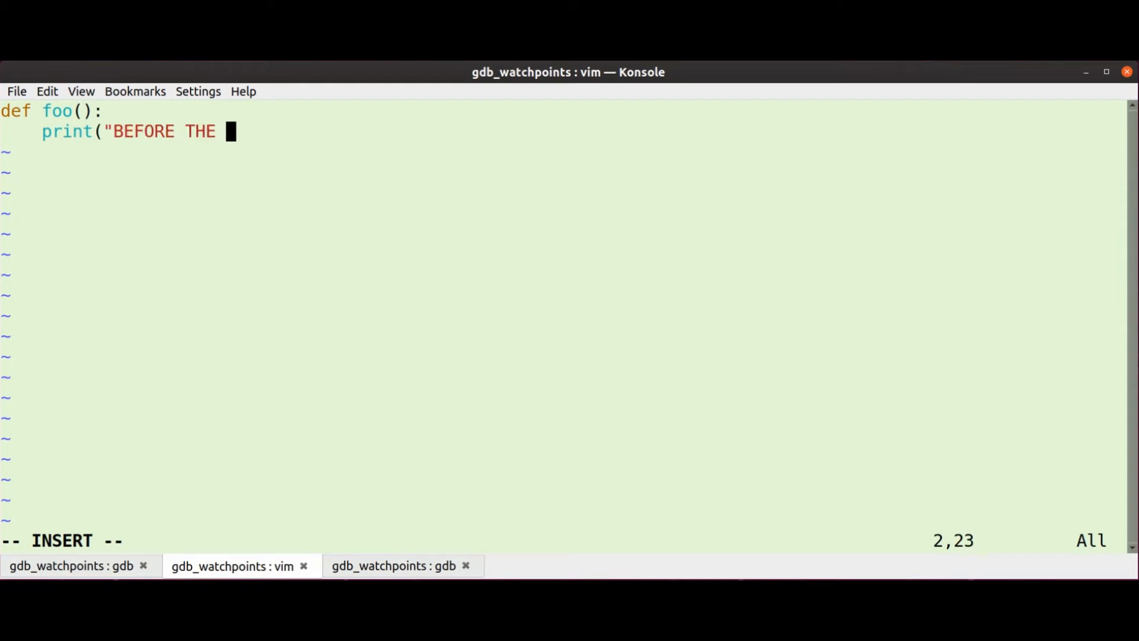
type("PROMPT\")")
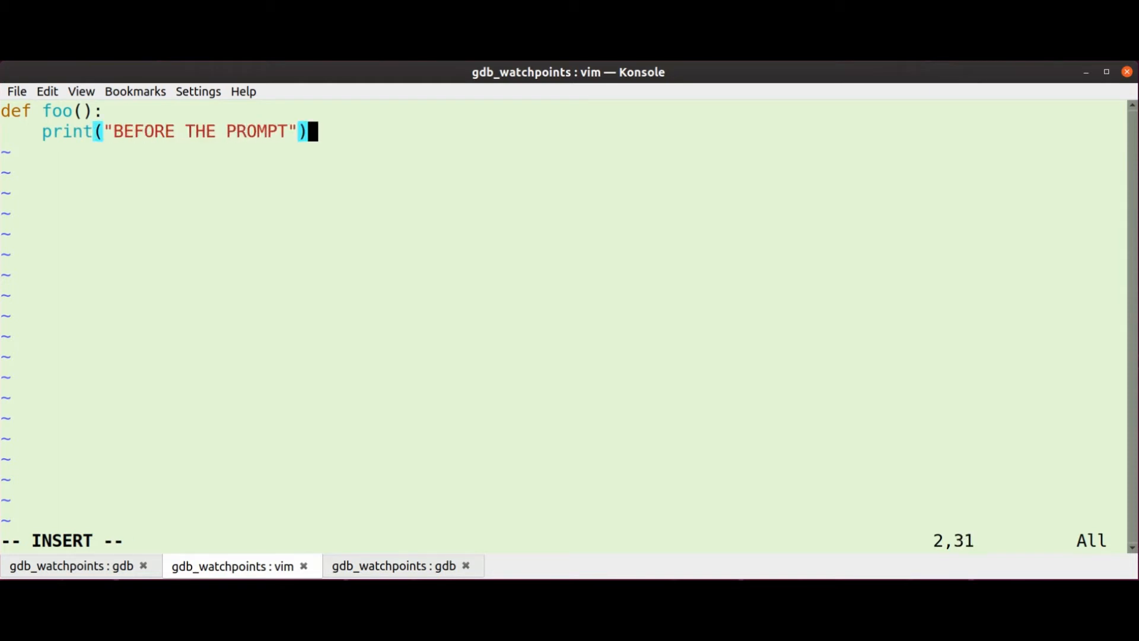
Step: Add gdb.events.before_prompt.hook(foo) to register foo on the before-prompt event
type("gdb.e")
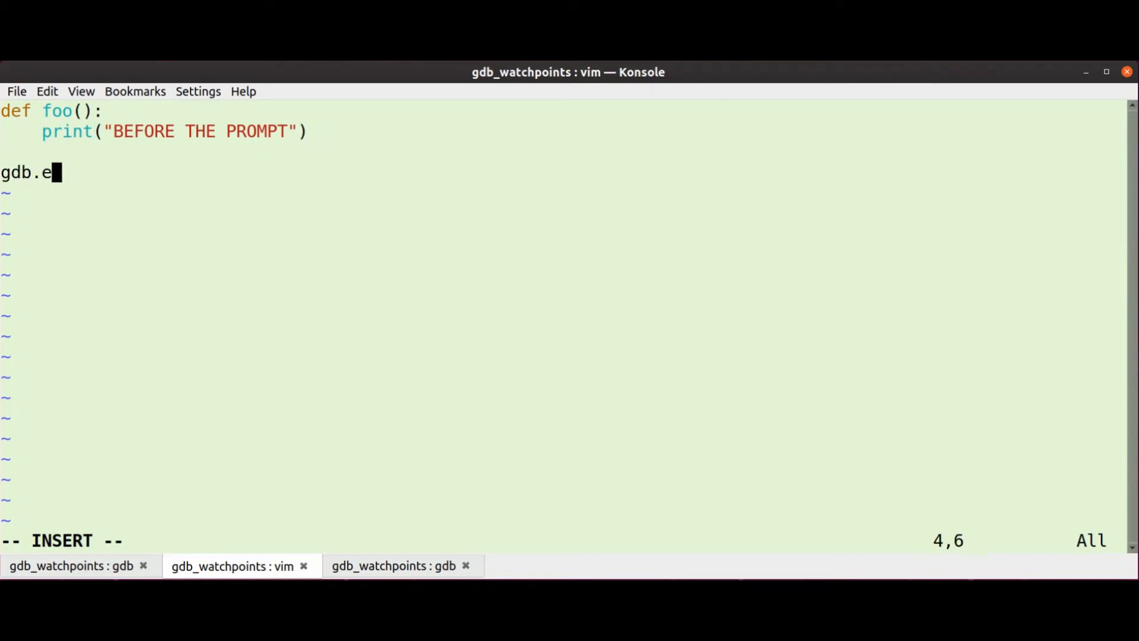
type("vents.before")
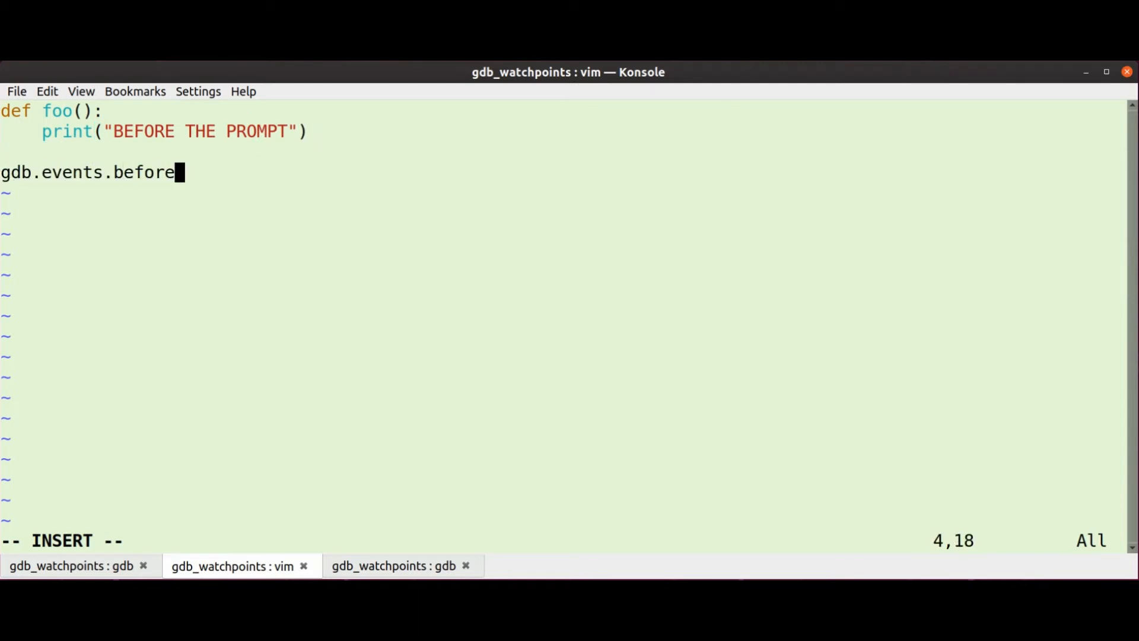
type("_prompt.h")
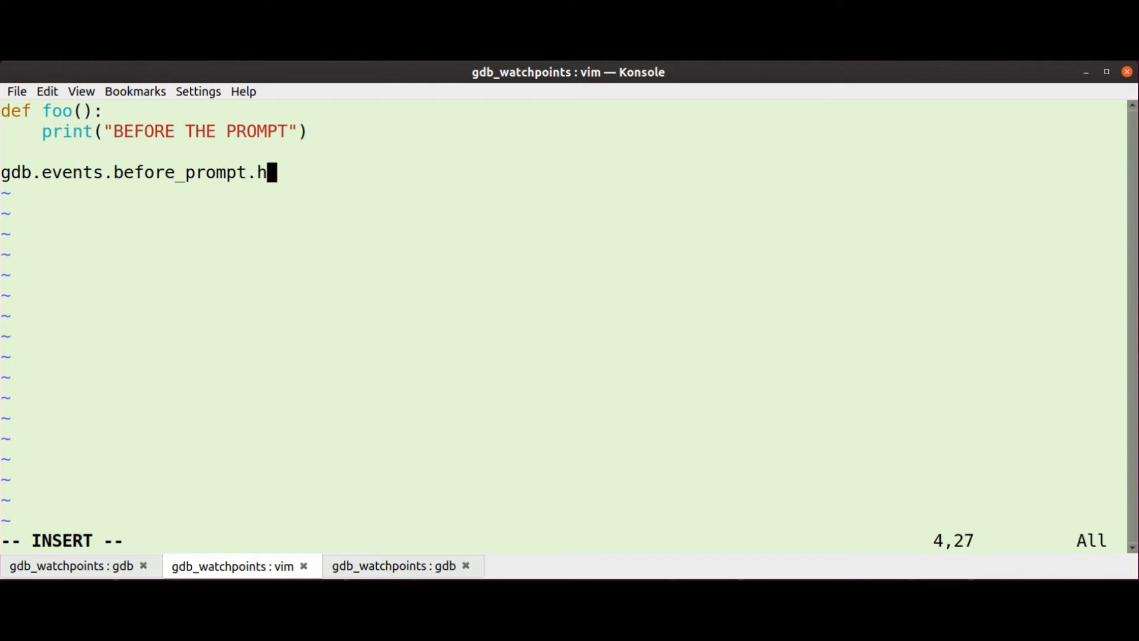
type("ook(foo)")
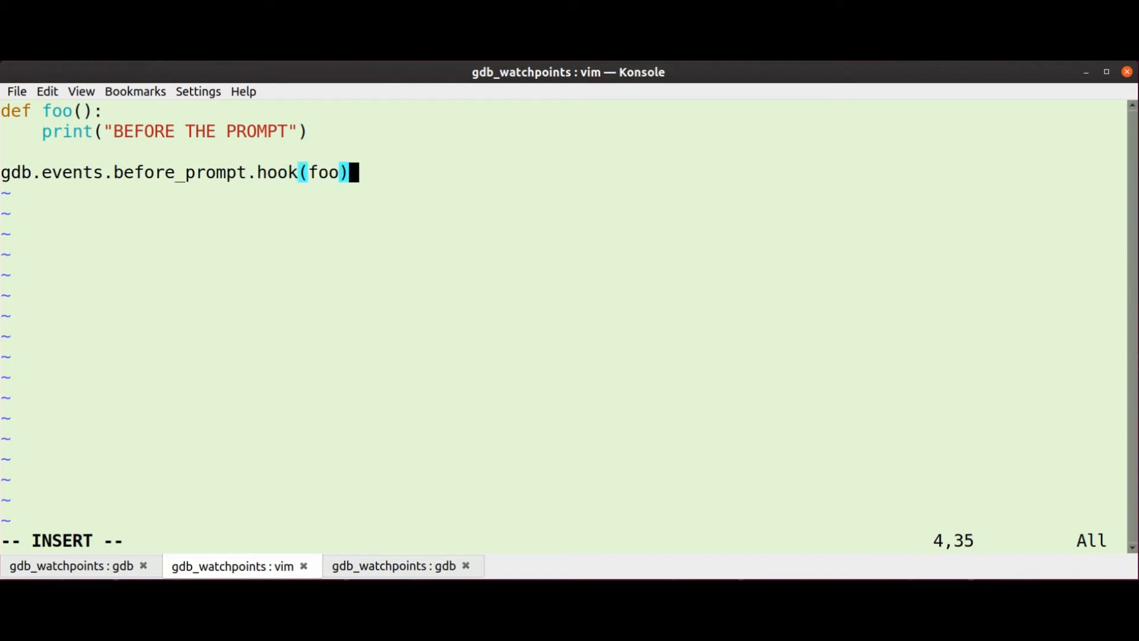
left_click(72, 566)
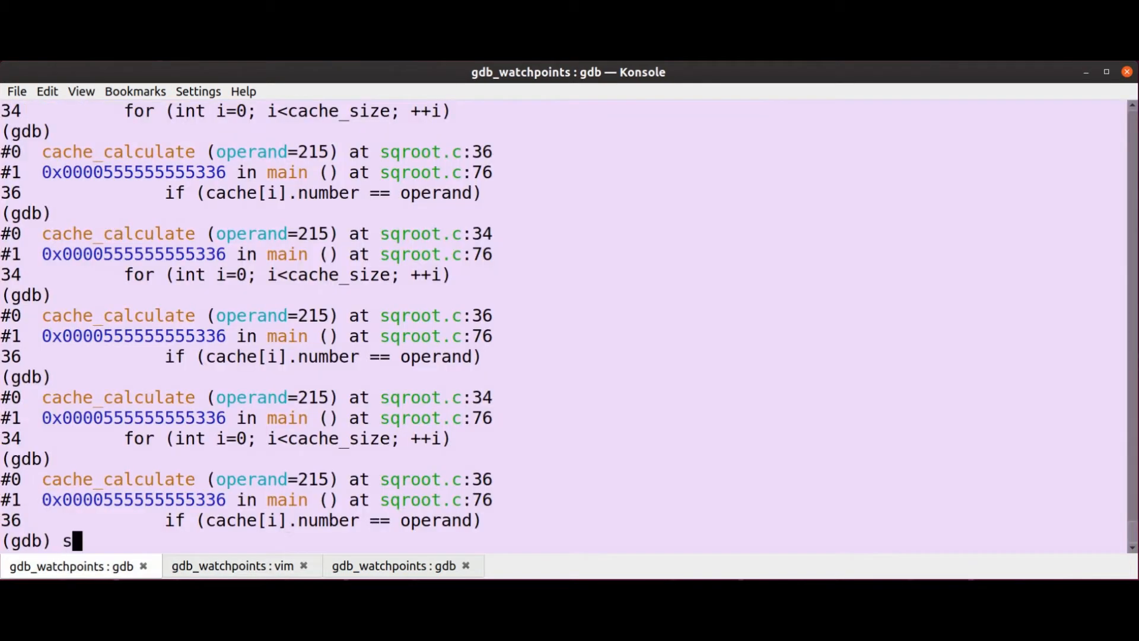
Step: Source stop.py in GDB, which fails on the .hook call
type("oucestop")
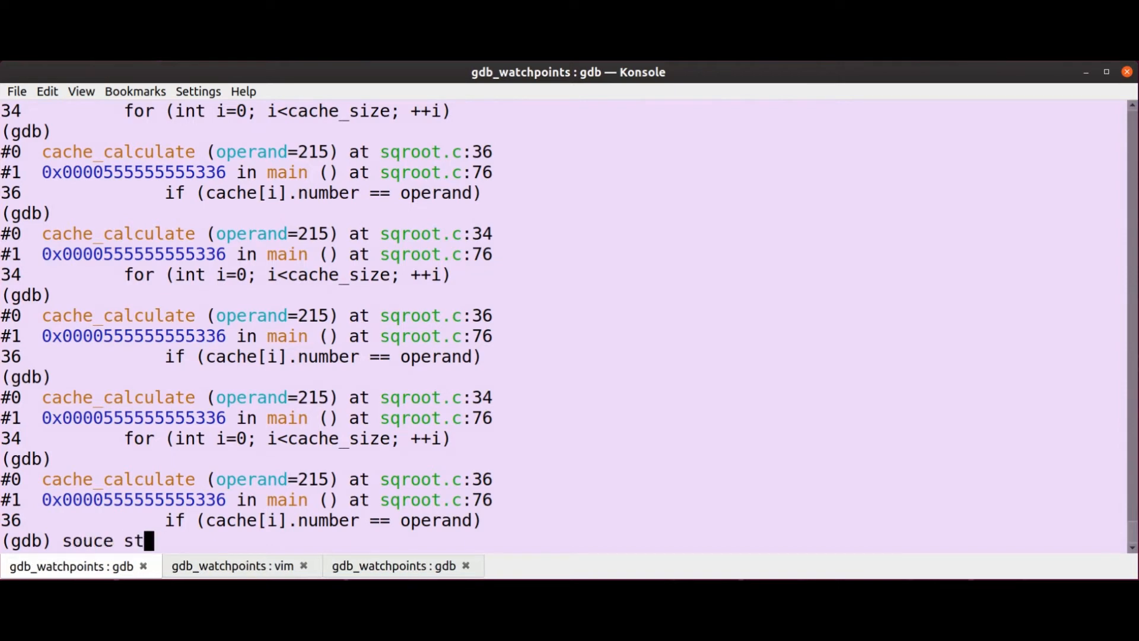
key("BackSpace")
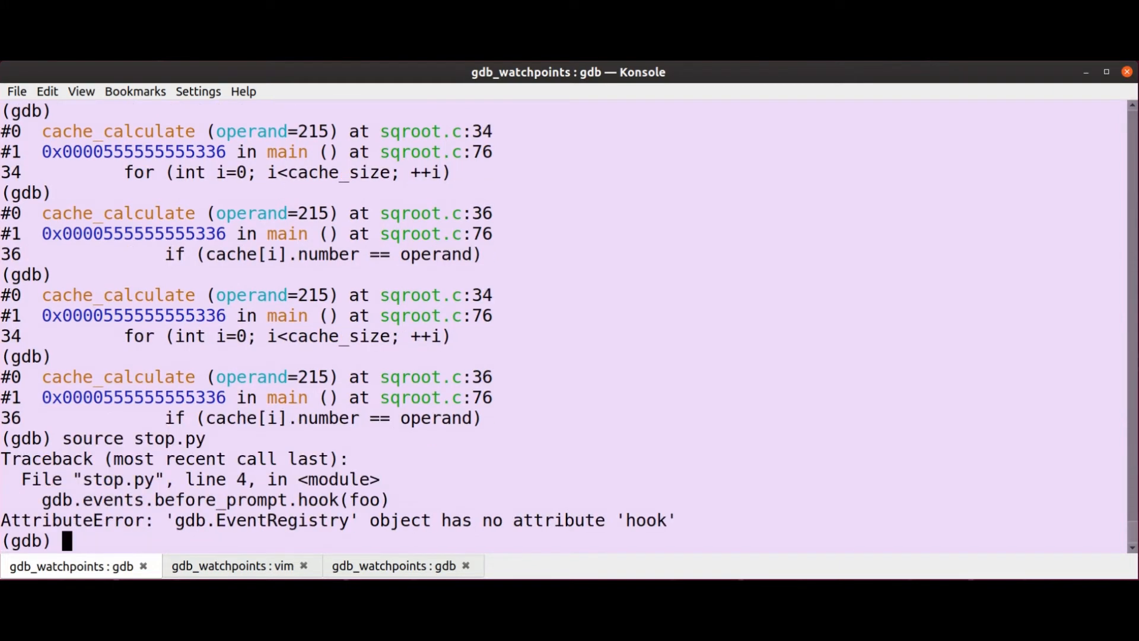
left_click(230, 566)
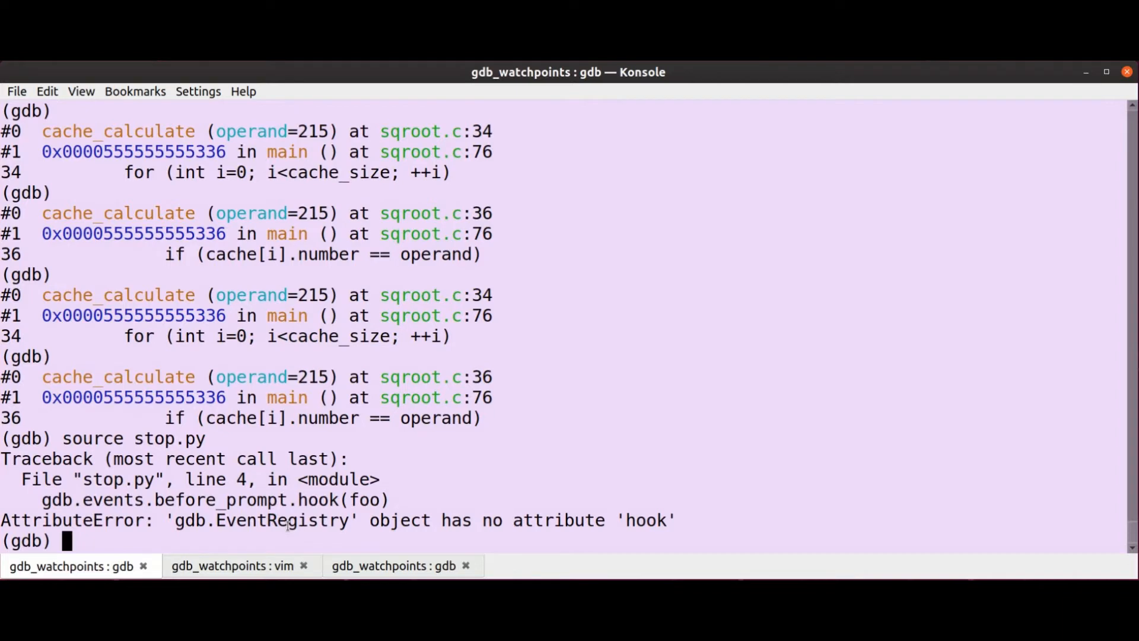
Step: Re-source stop.py using connect and step, with 'BEFORE THE PROMPT' printing before prompts
type("source stop.py")
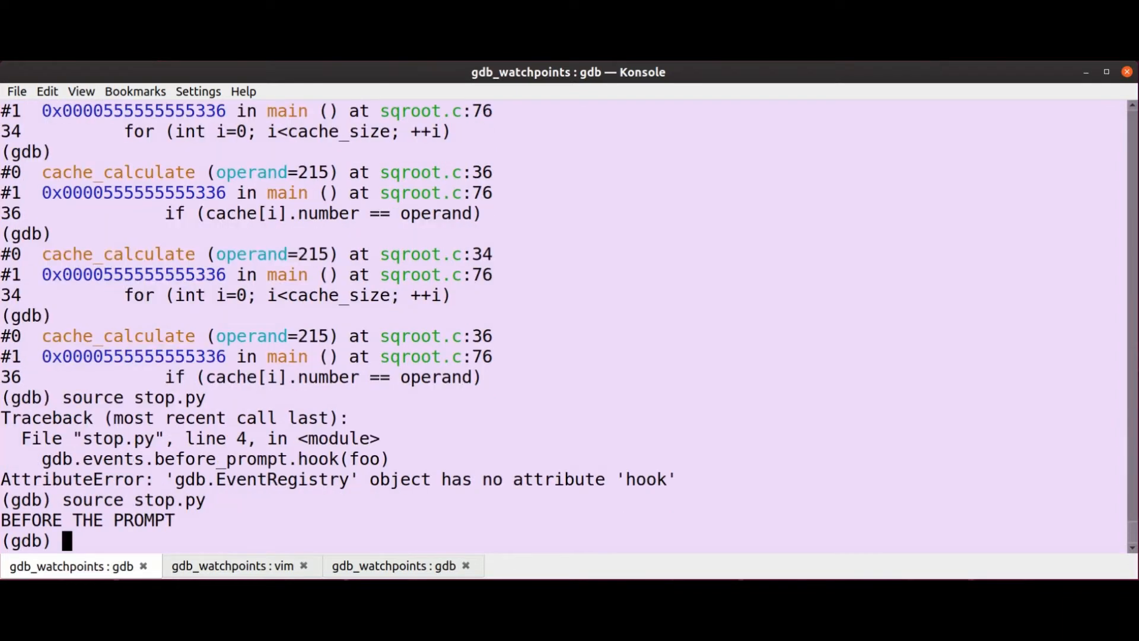
type("n")
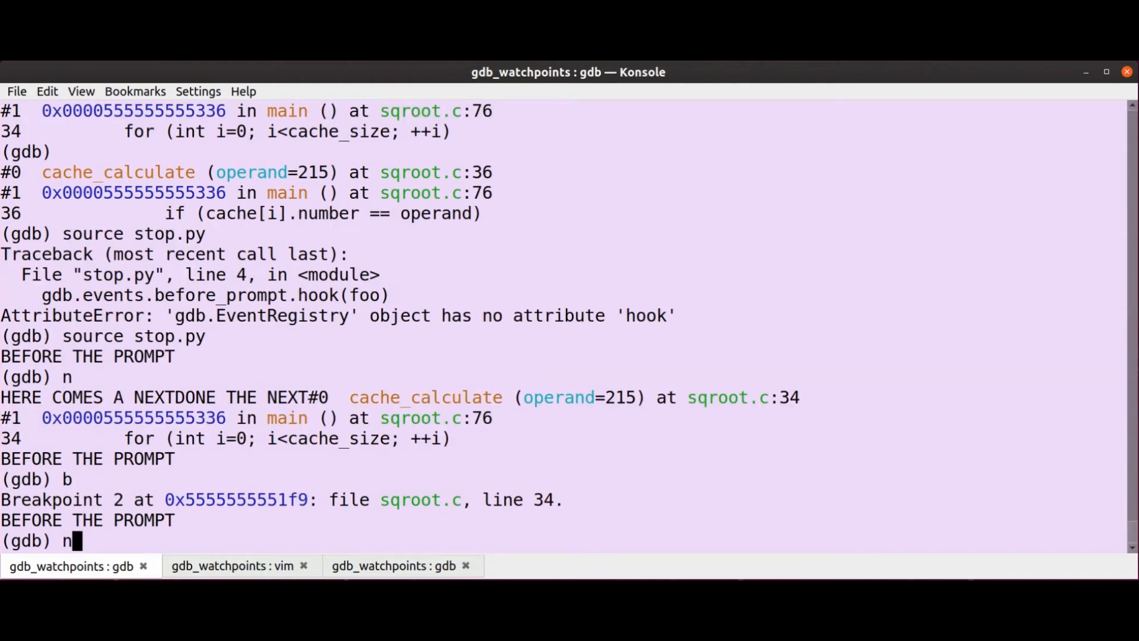
key("Return")
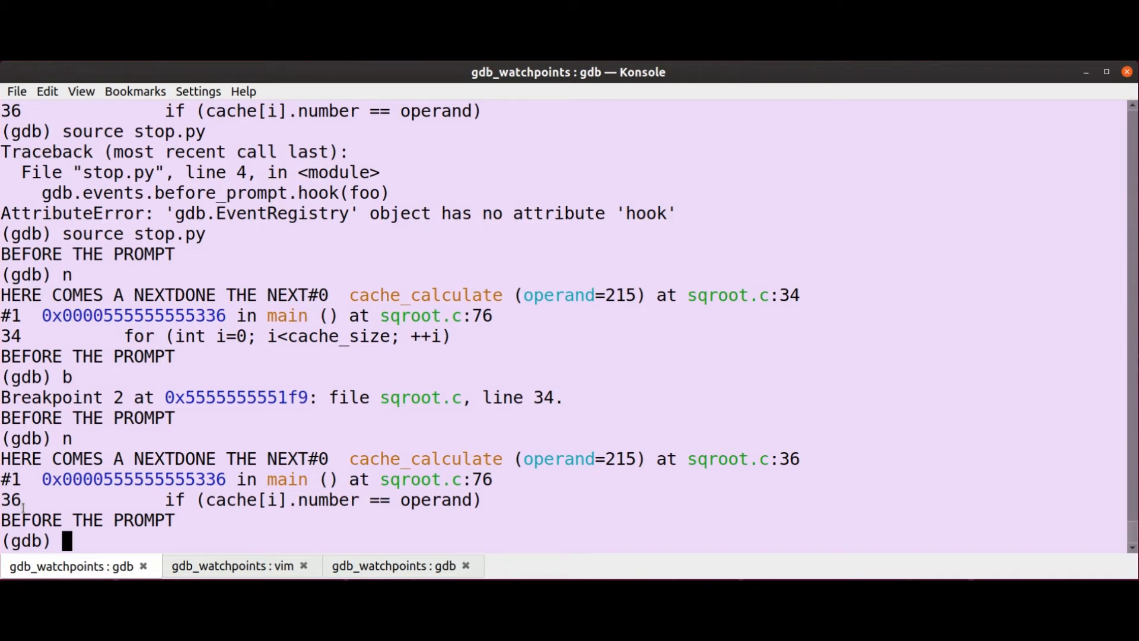
left_click(231, 567)
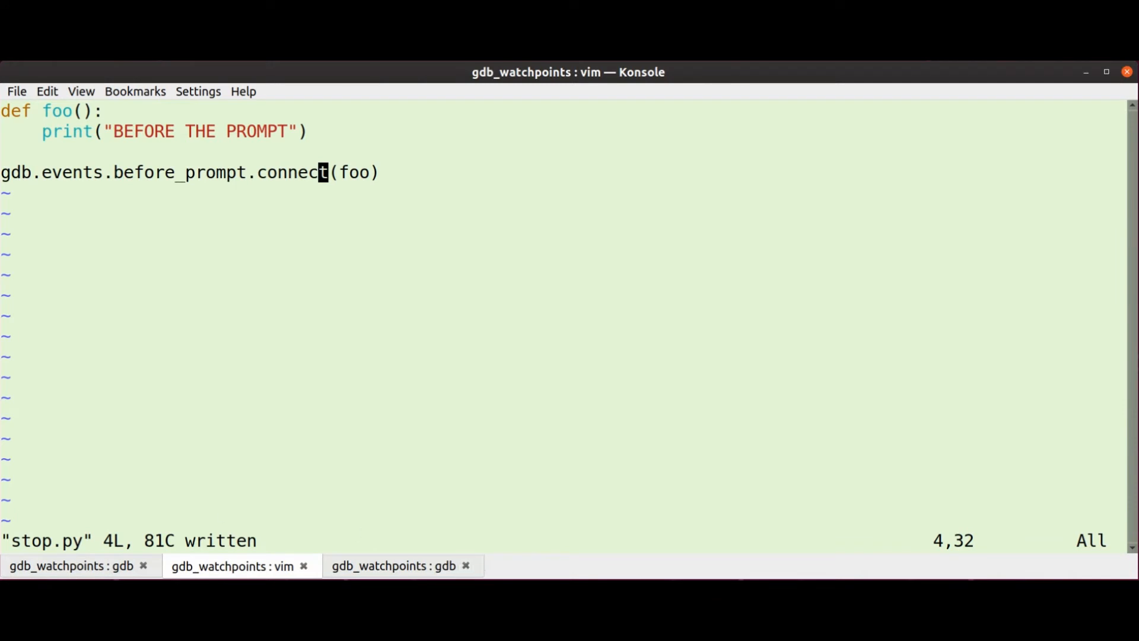
mouse_move(505, 290)
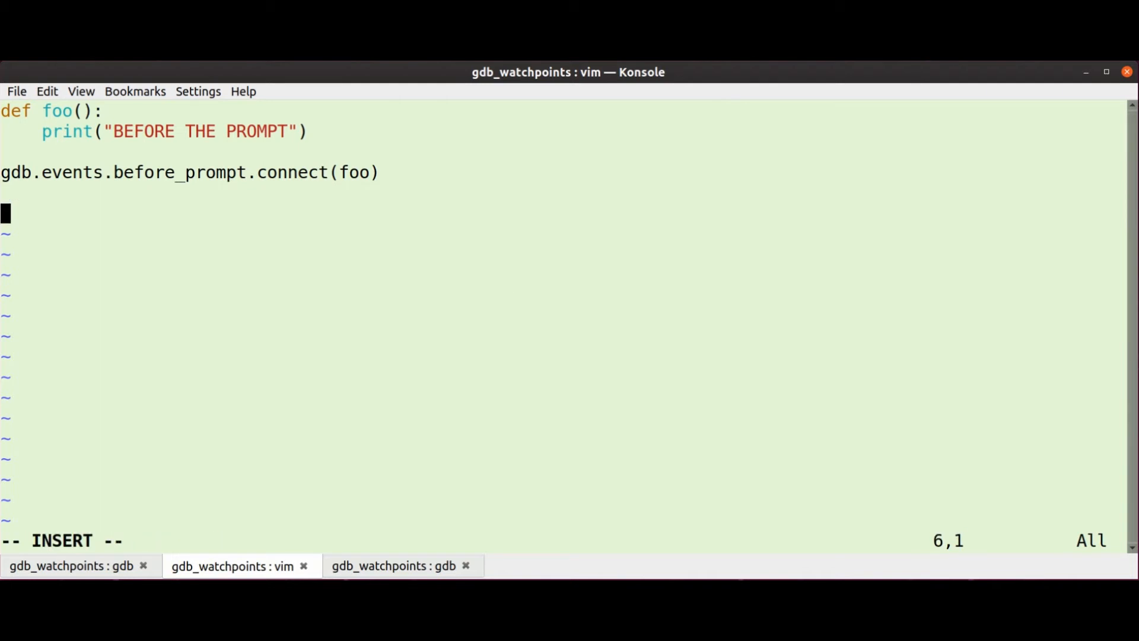
Step: Add a stop(ev) handler printing the event's __dict__, connected to gdb.events.stop
type("def stop")
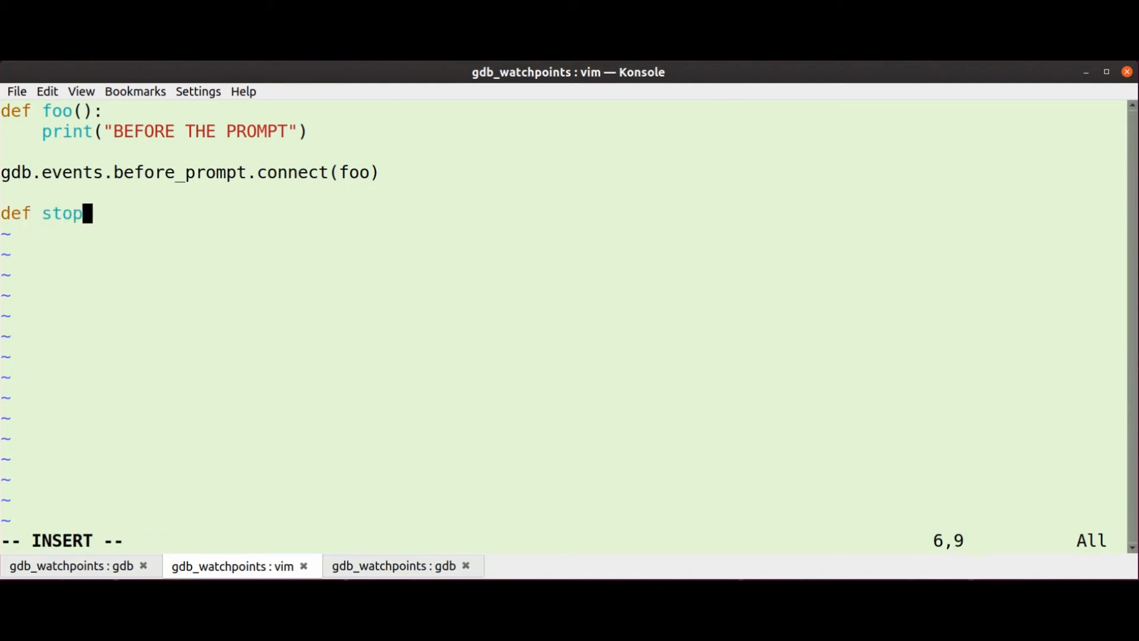
type("(ev):")
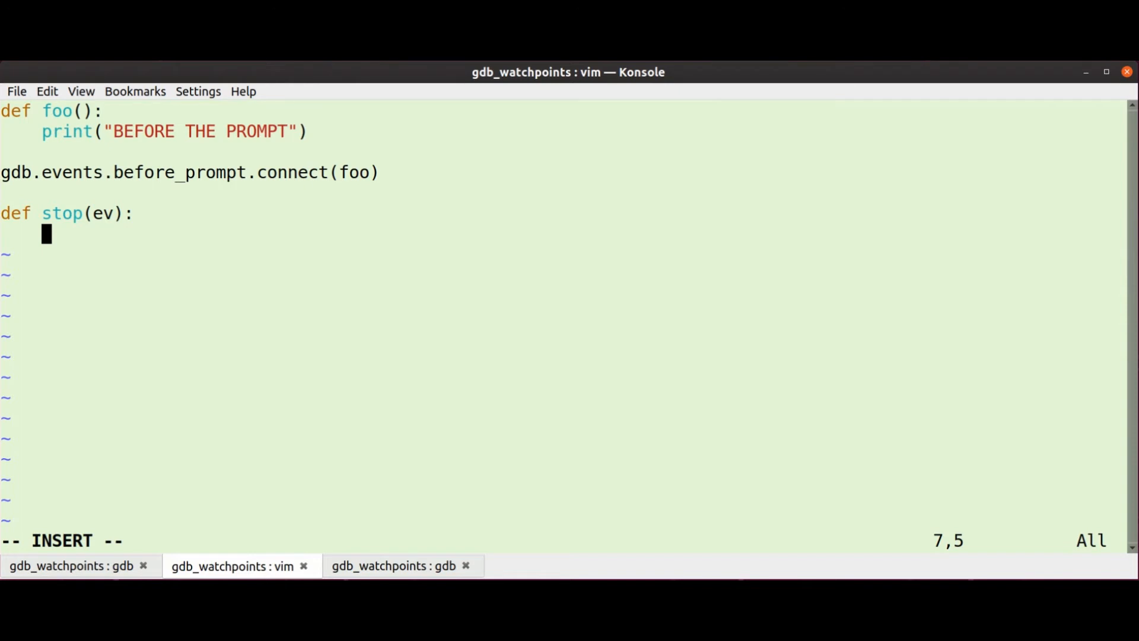
type("print(\"ST")
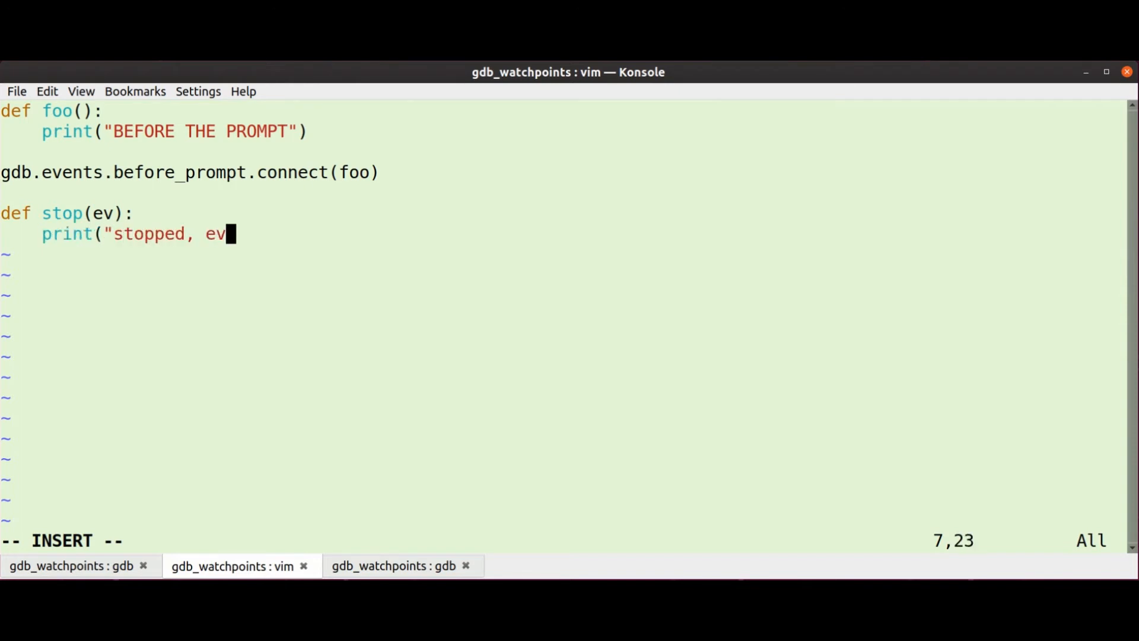
type("={}\"")
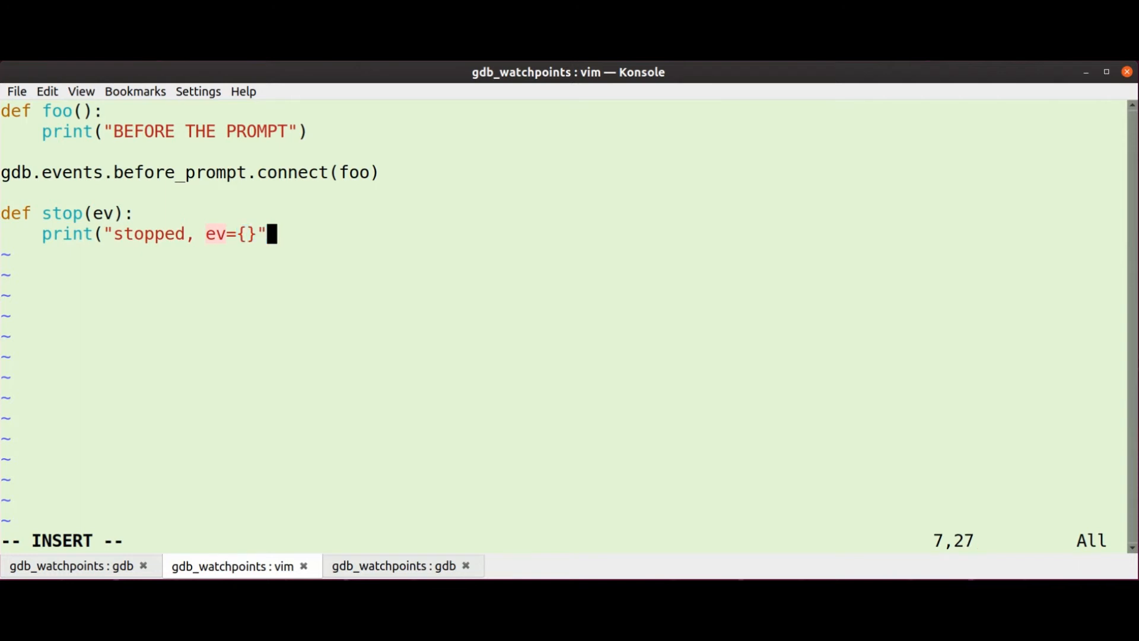
type(".format(ev")
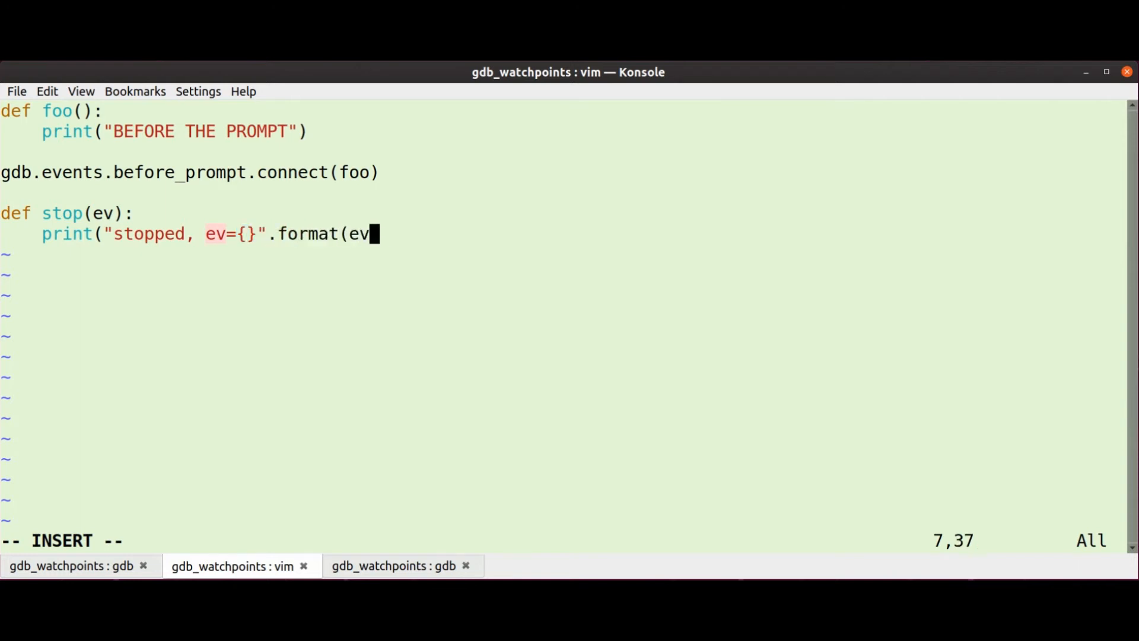
type(".__dict__")
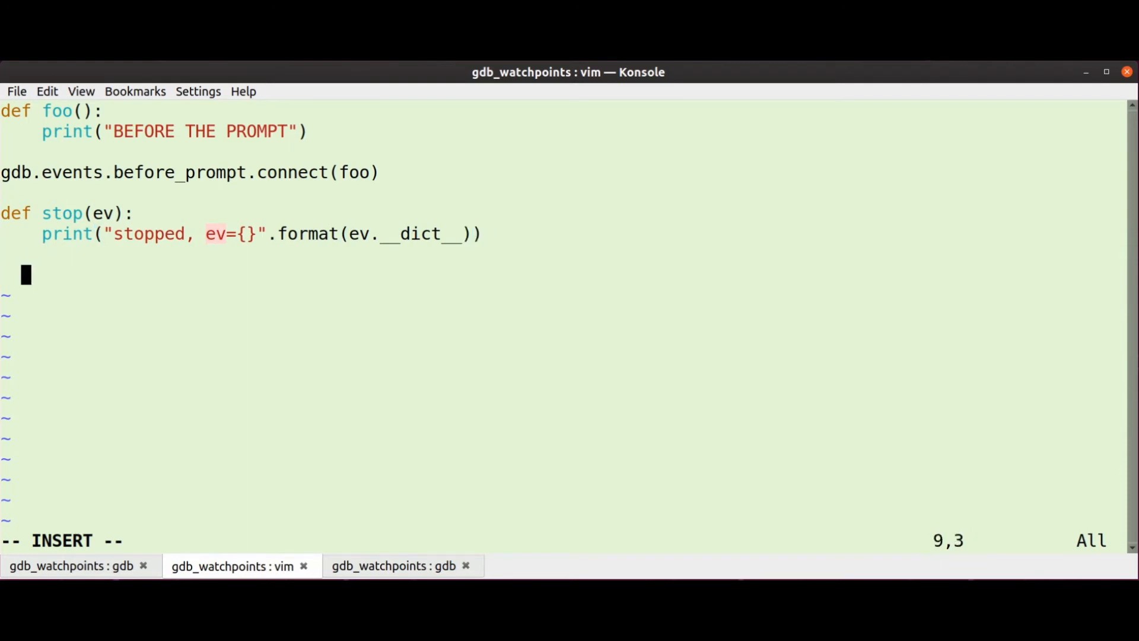
type("gdb.event.")
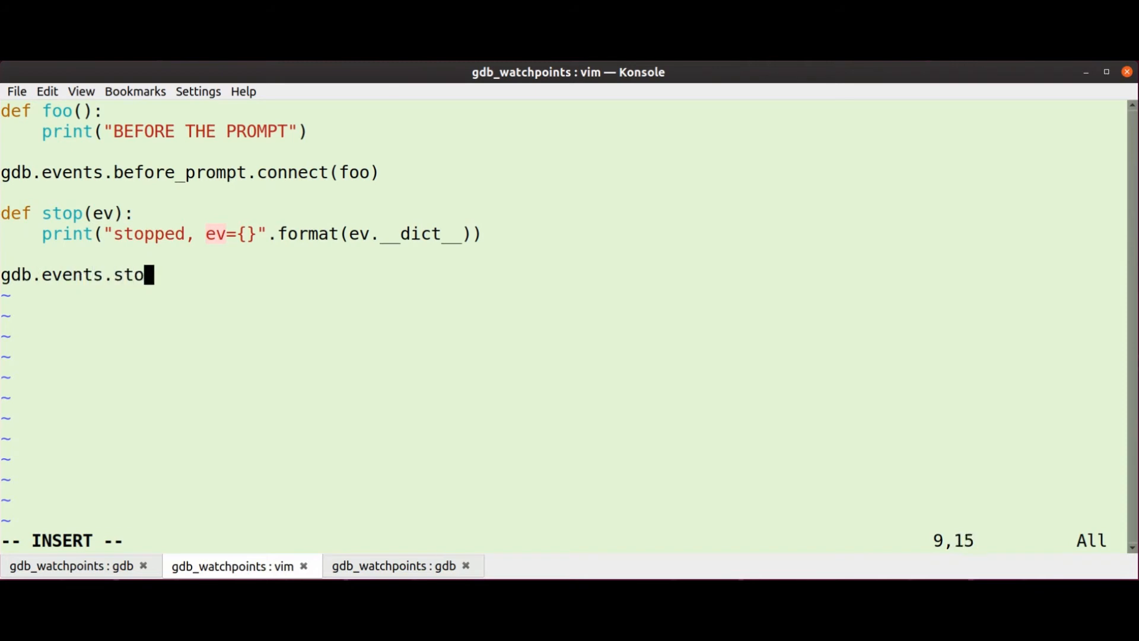
type("p.connect()stop")
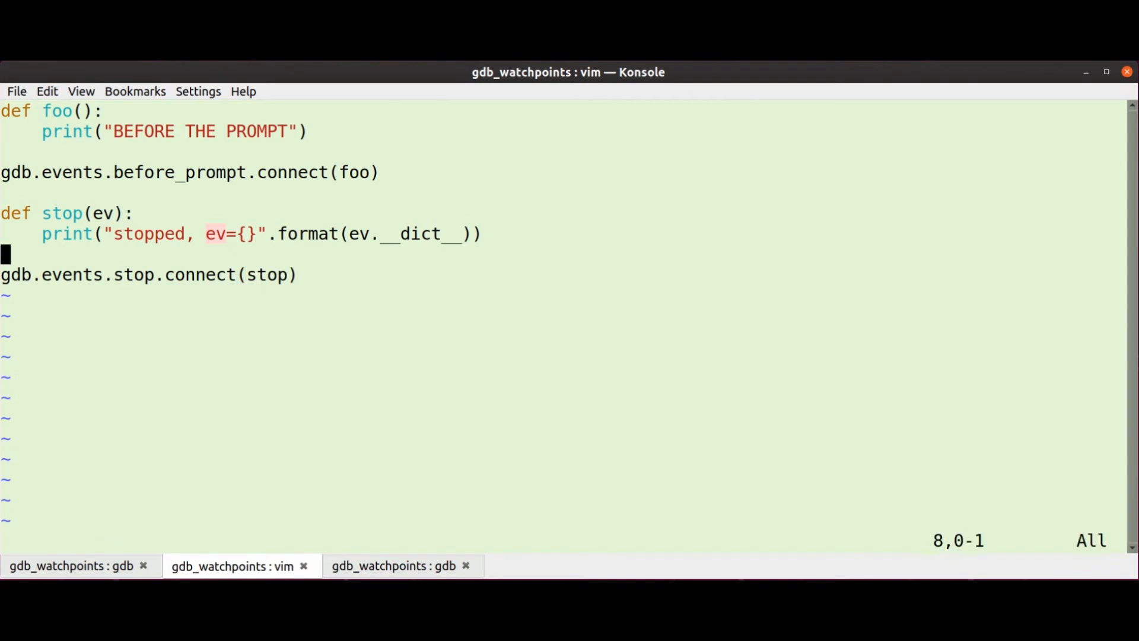
Step: Comment out the foo before-prompt handler lines at the top of stop.py
key("gg")
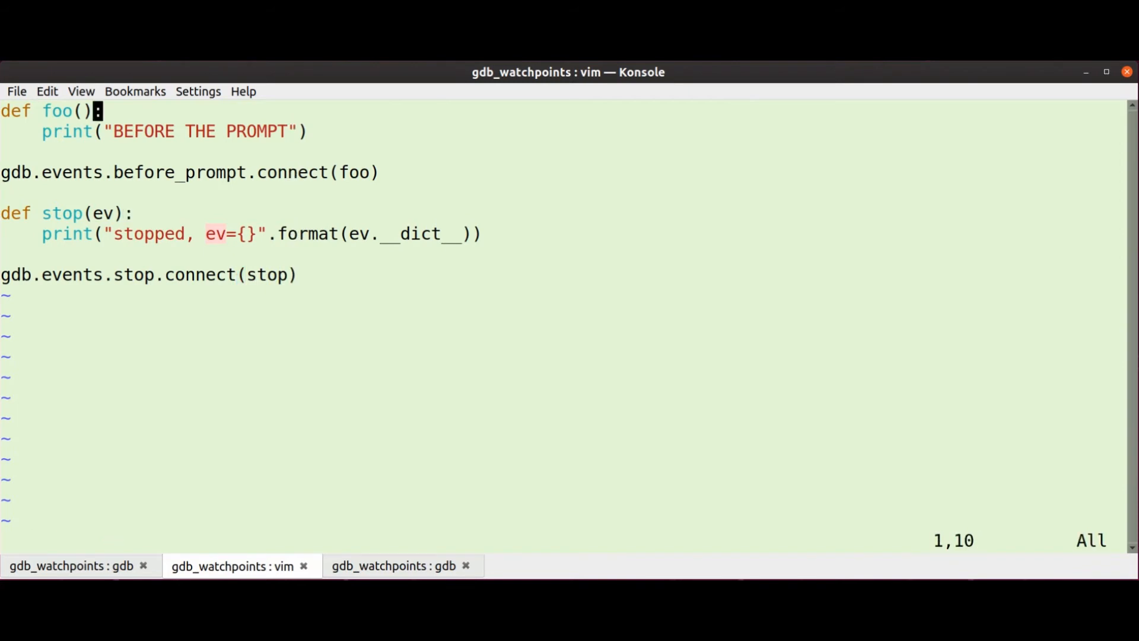
key("i")
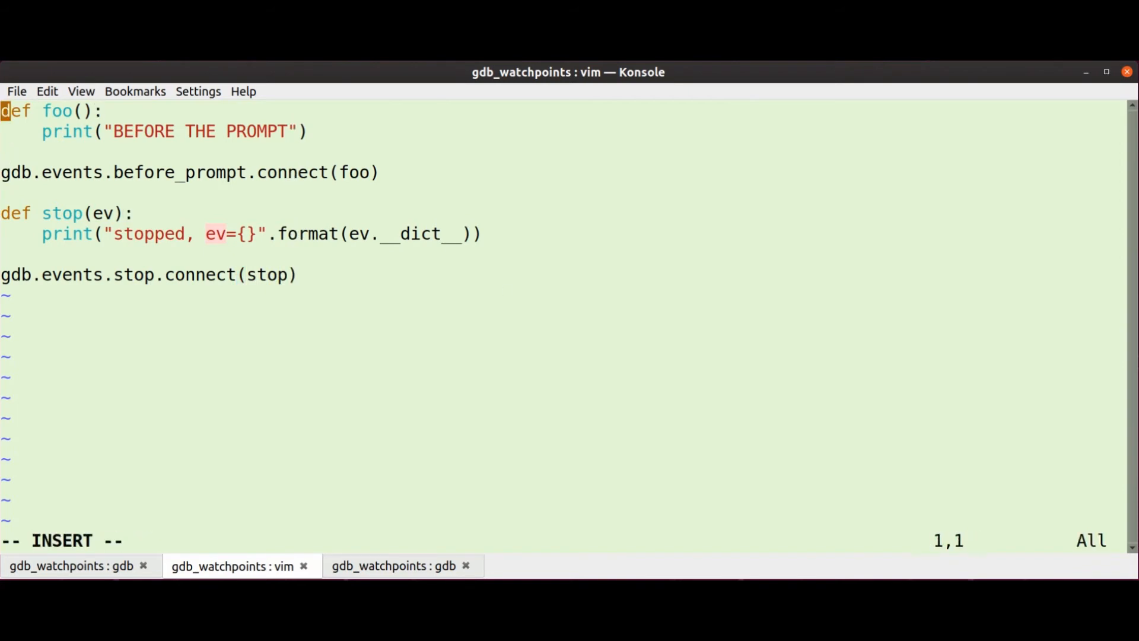
key("Escape")
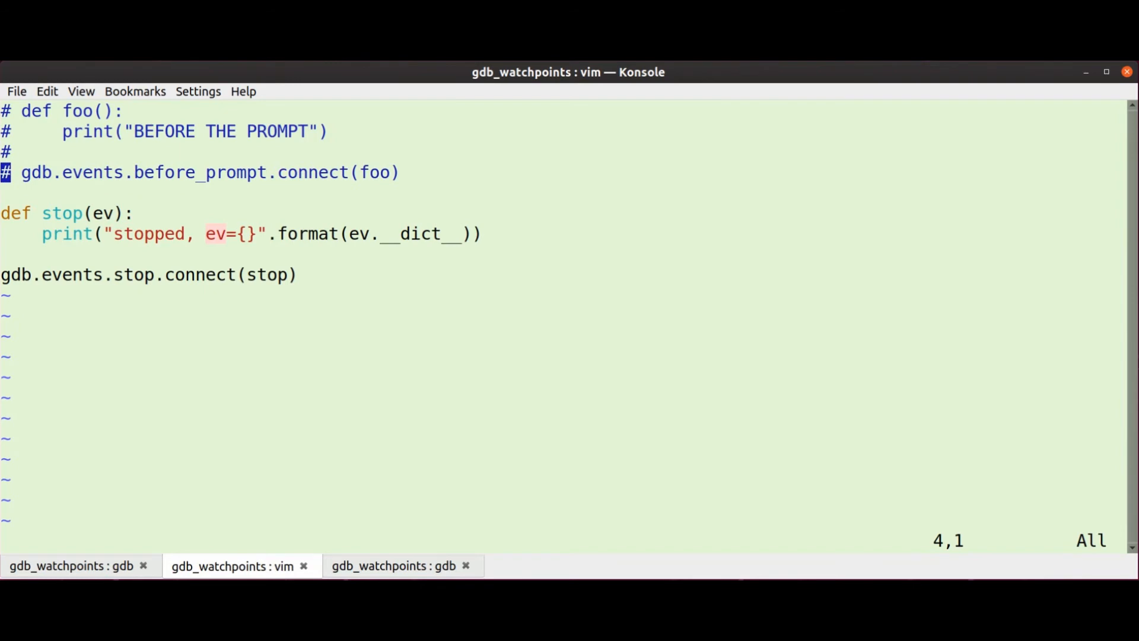
left_click(71, 566)
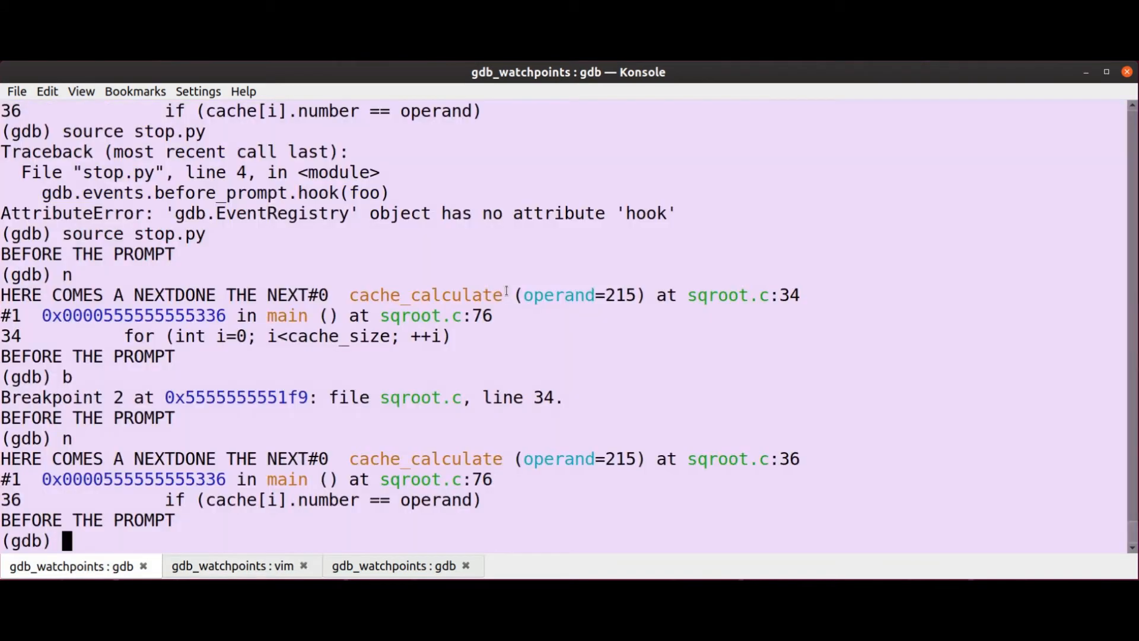
Step: Reload the edited stop.py in GDB
type("source s")
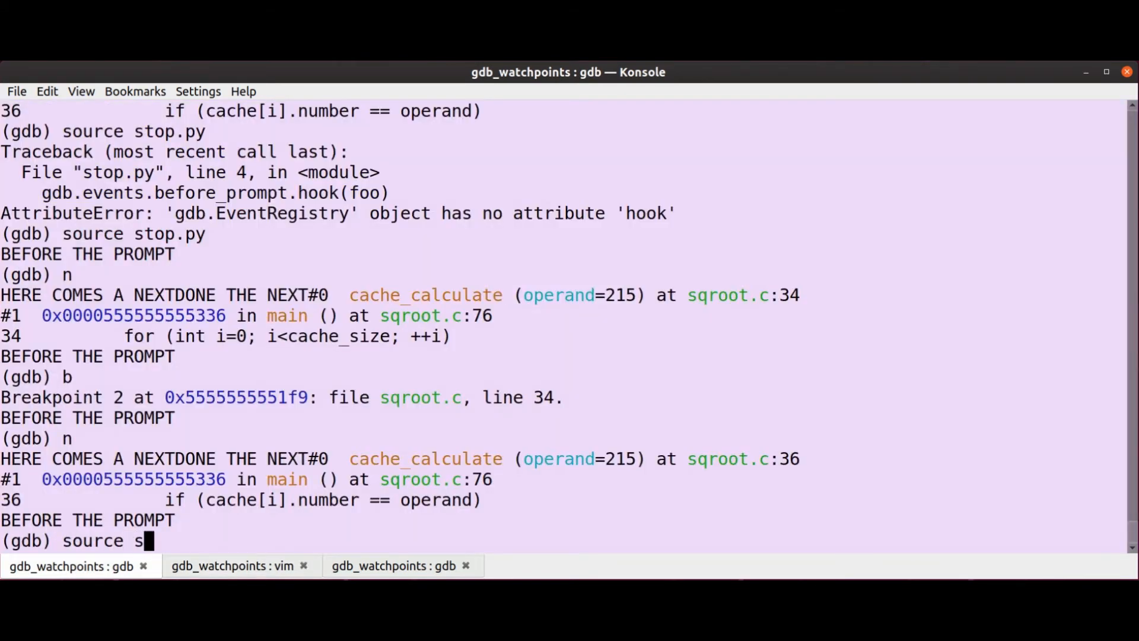
type("top.py")
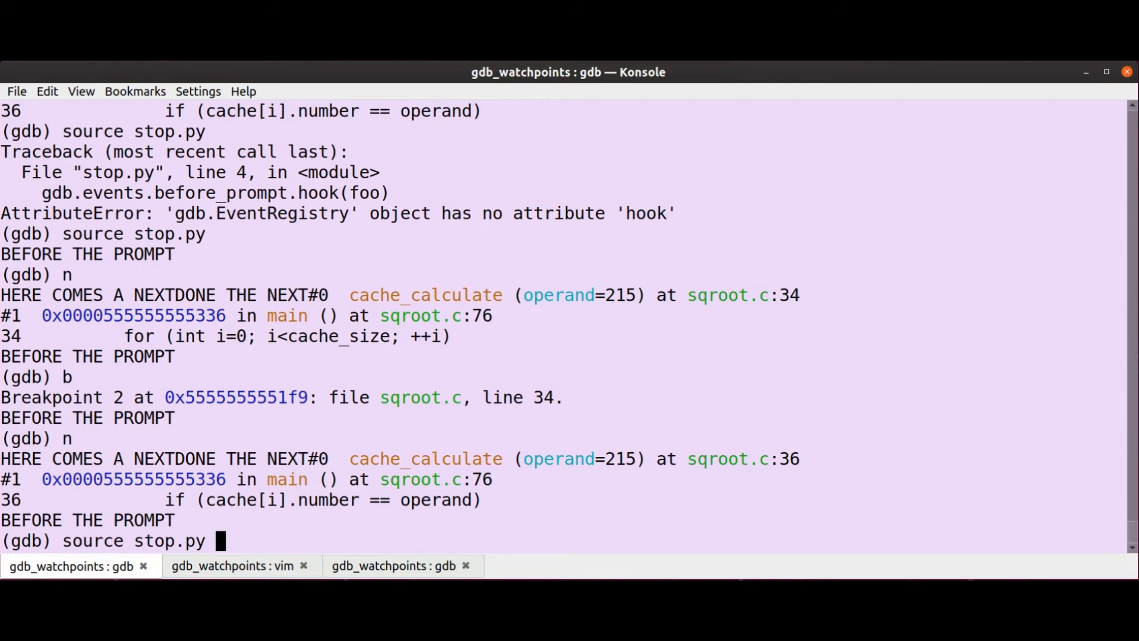
key("Return")
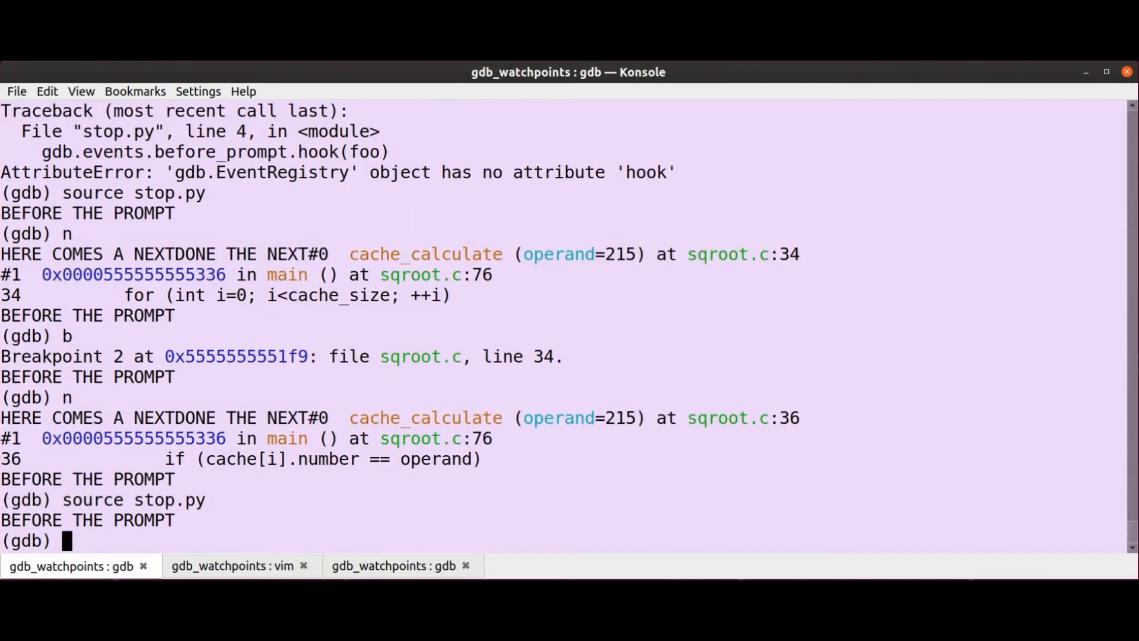
Step: Step onto breakpoint 2 to print stop event details, then delete all breakpoints
type("next")
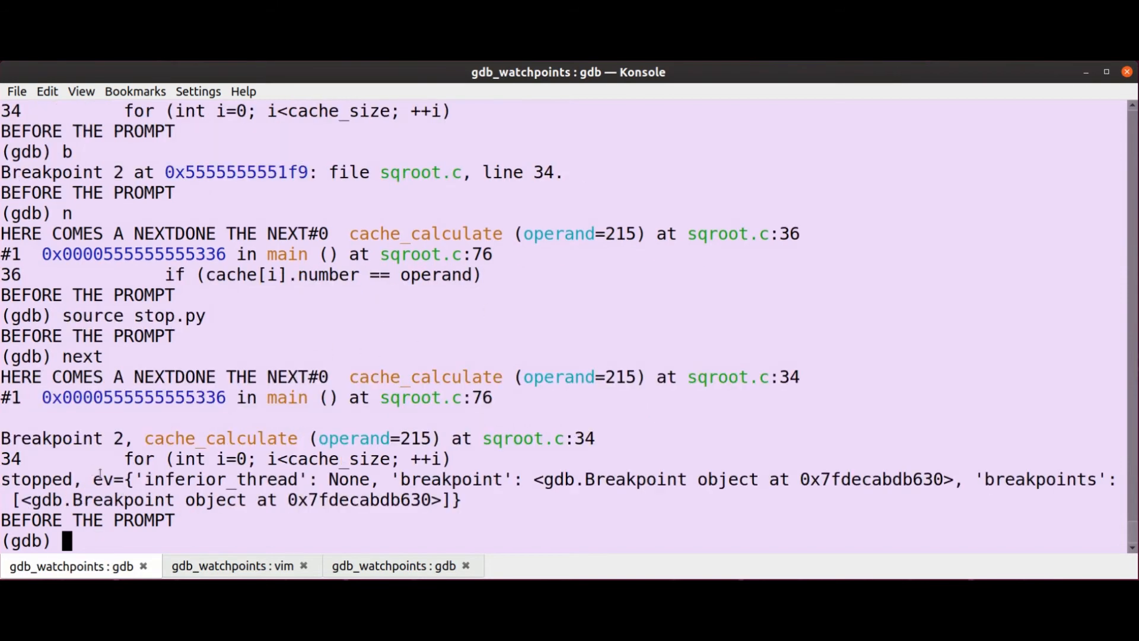
double_click(220, 479)
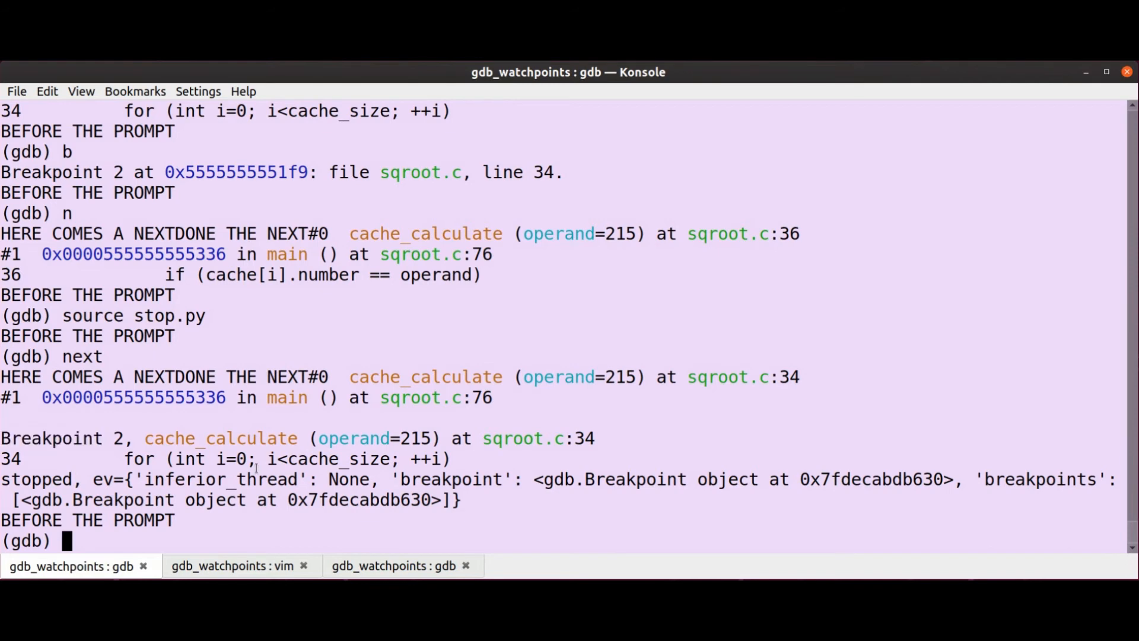
type("d")
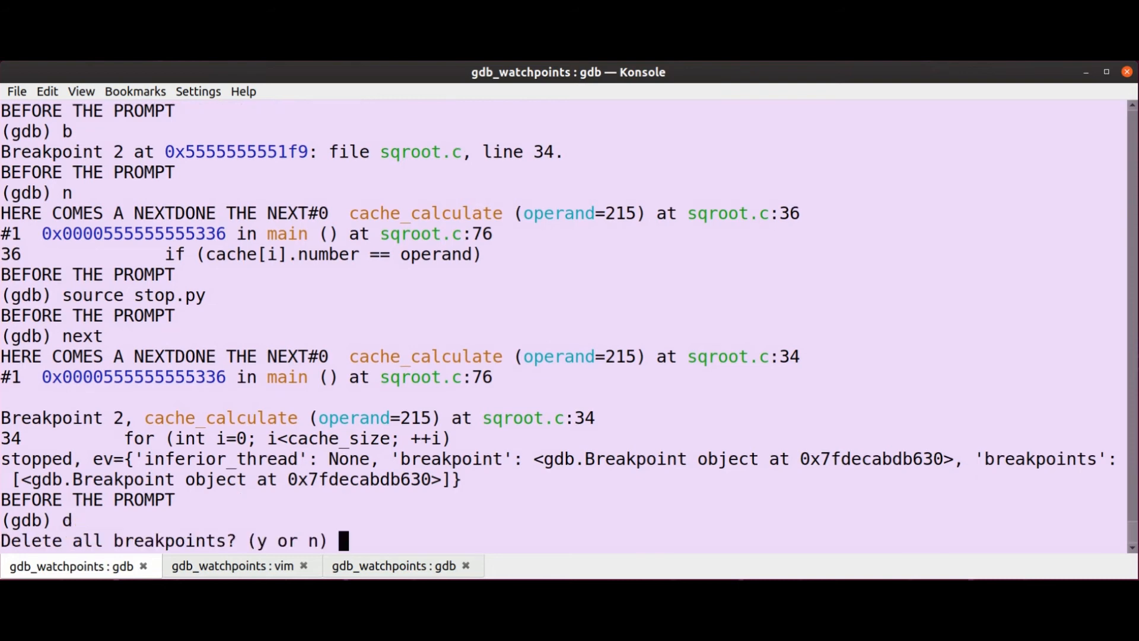
type("y")
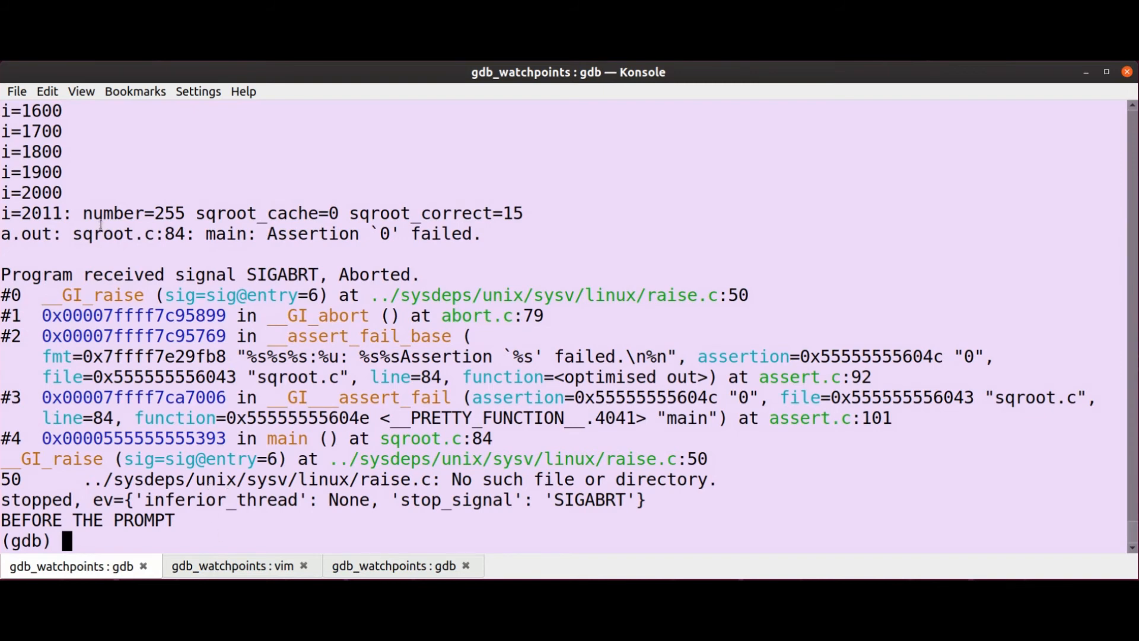
mouse_move(436, 505)
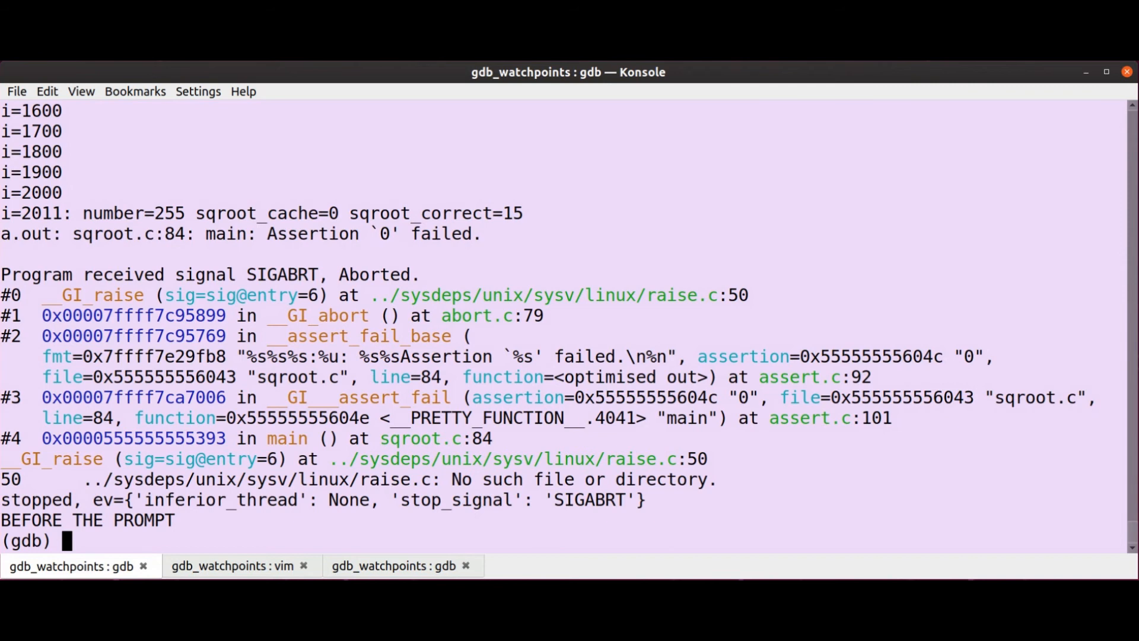
Step: Save and quit stop.py in Vim with :x
left_click(231, 566)
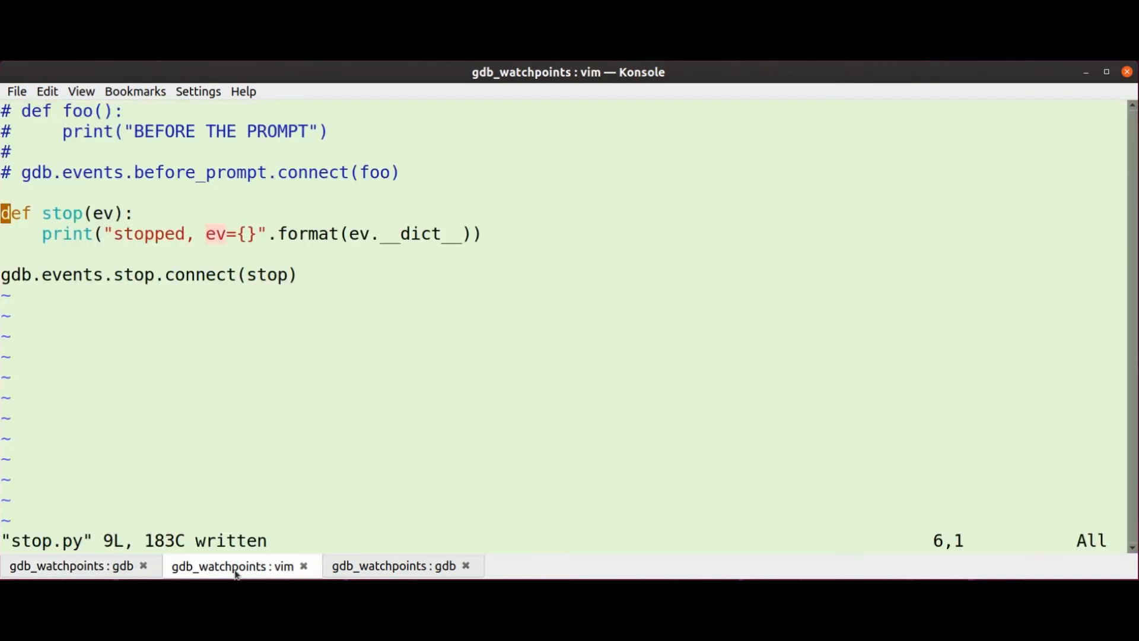
type(":x")
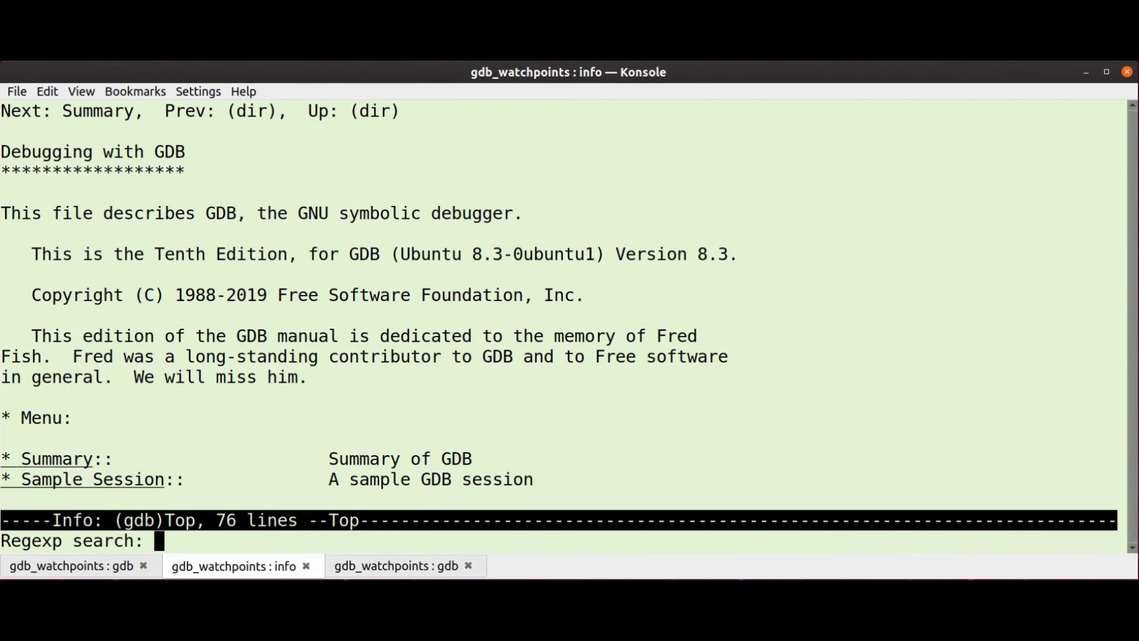
mouse_move(534, 245)
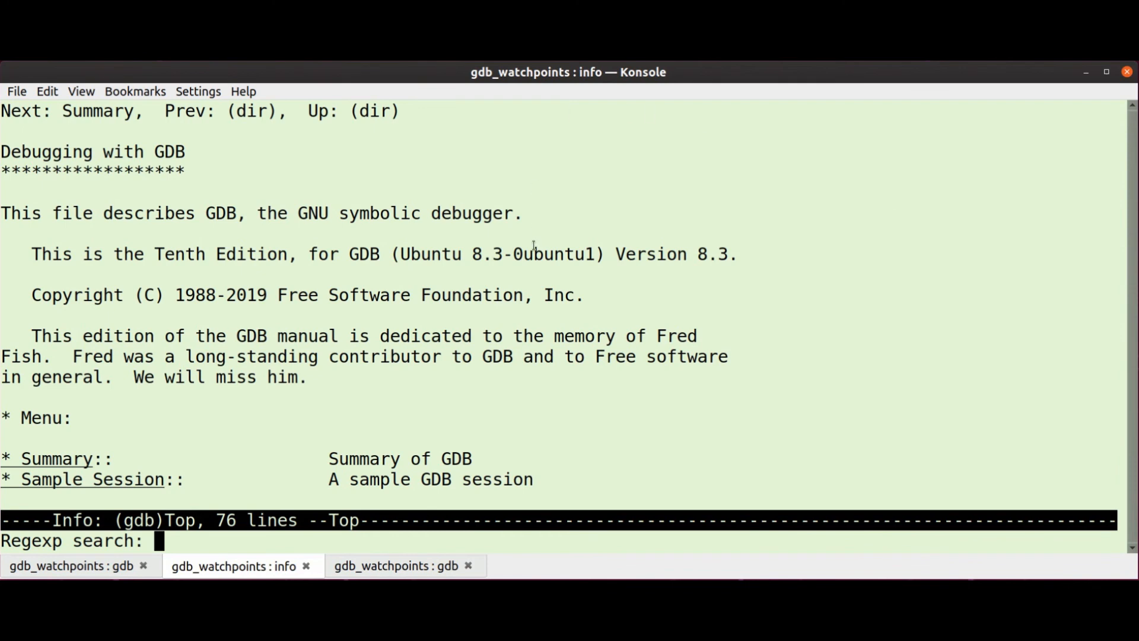
Step: Search the manual for 'events' and scroll through the Events In Python registry list
type("evee")
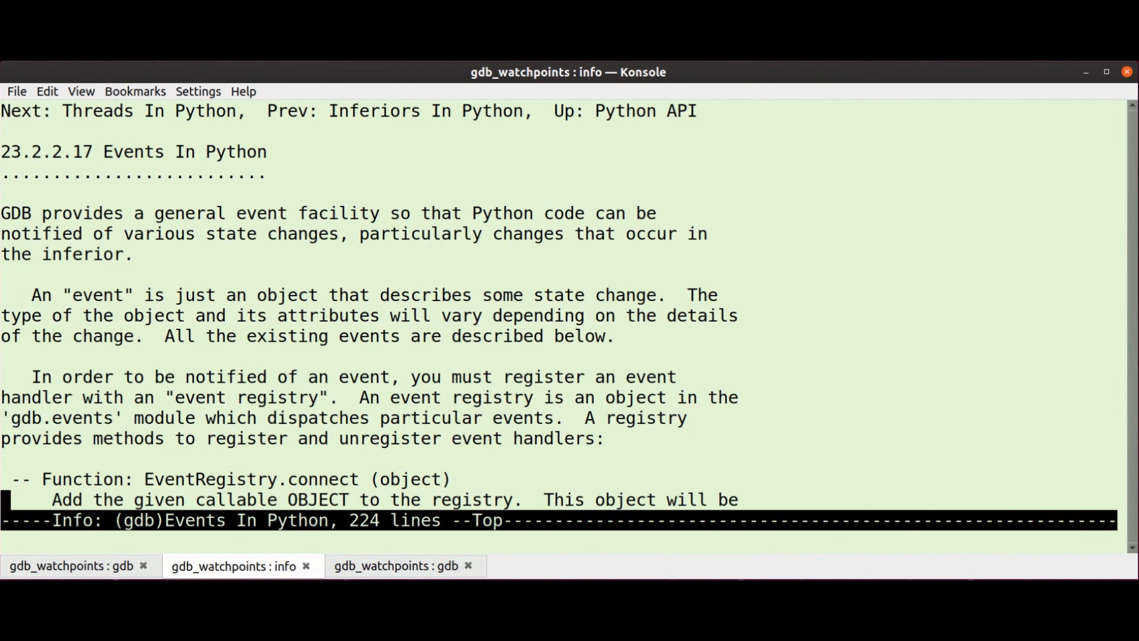
scroll("down", 3)
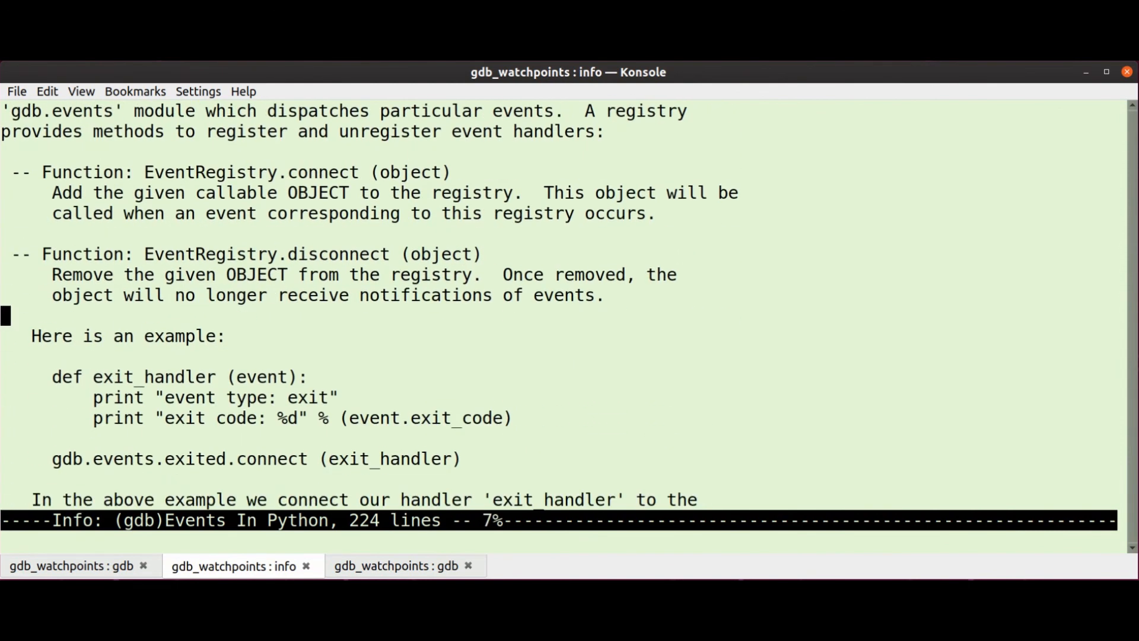
scroll("down", 3)
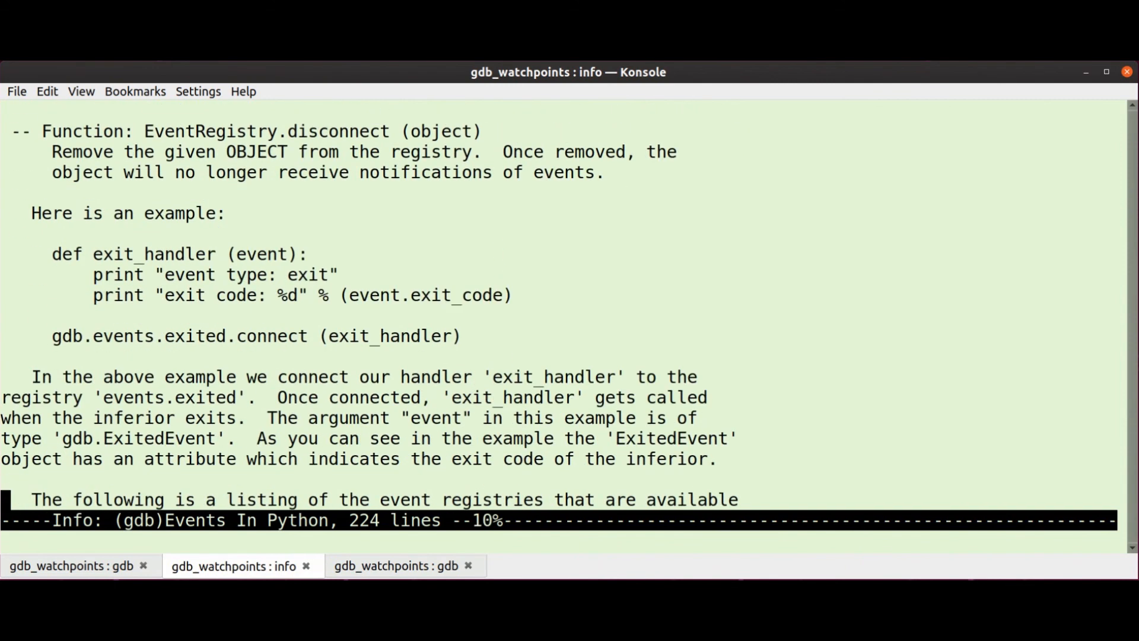
scroll("down", 3)
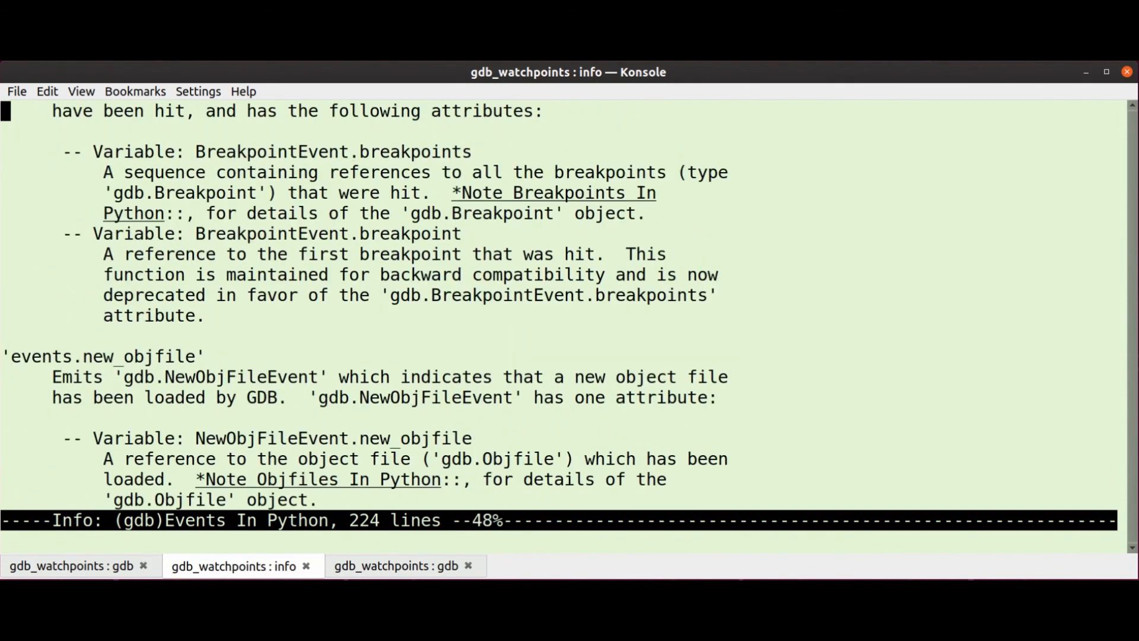
scroll("down", 3)
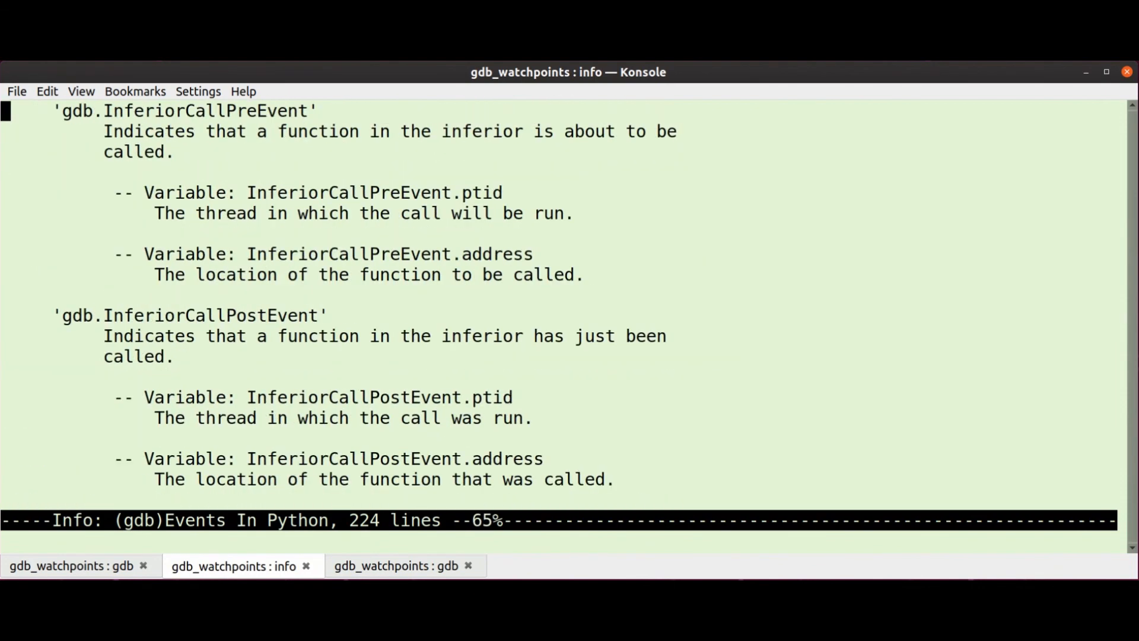
scroll("down", 3)
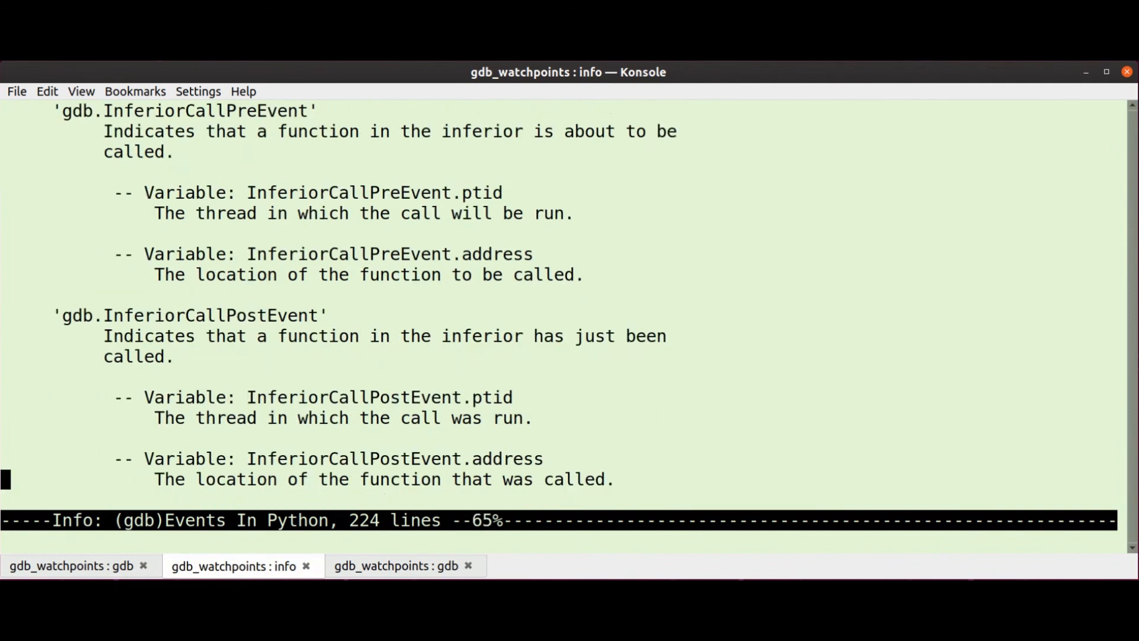
scroll("up", 3)
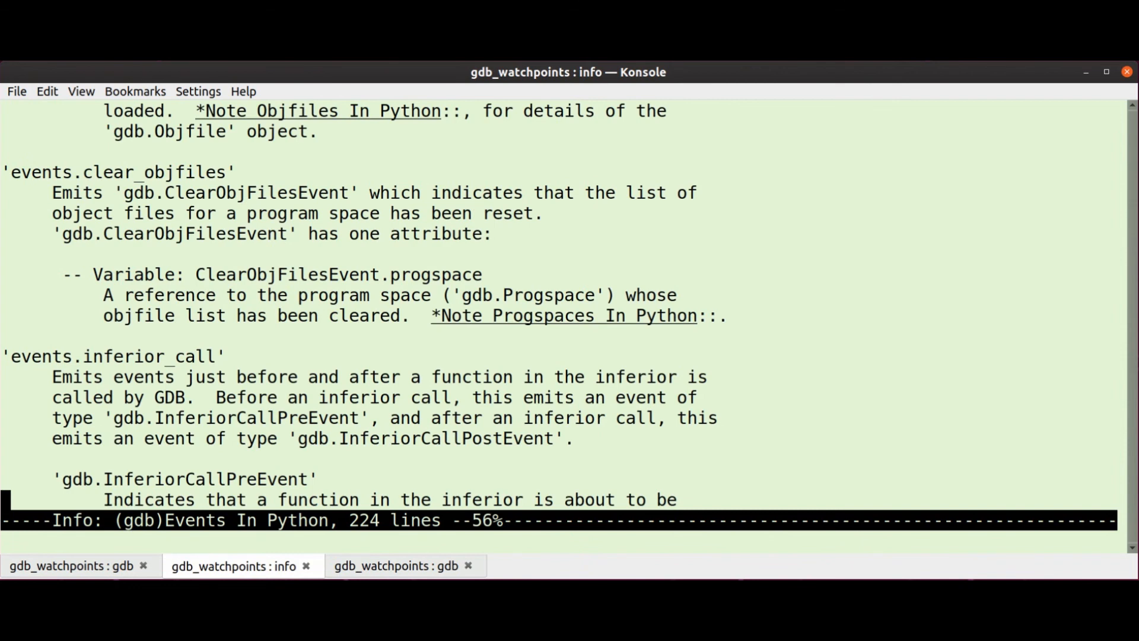